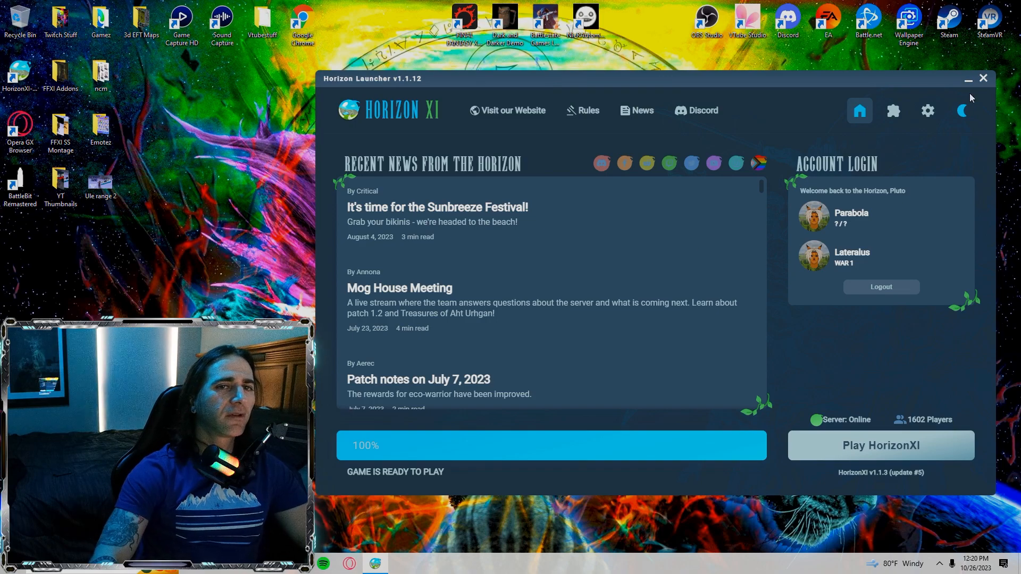
Open Manage Extensions to see Ashita addons and plugins such as allmaps, Minimap and Nameplate
{"action": "left_click", "coordinate": [894, 111]}
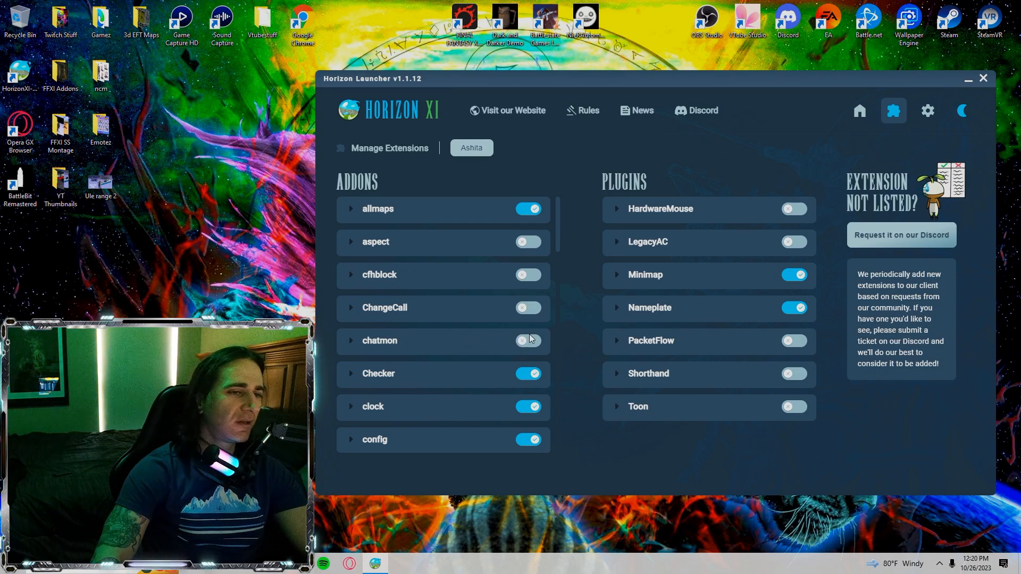
{"action": "scroll", "scroll_direction": "down", "scroll_amount": 3}
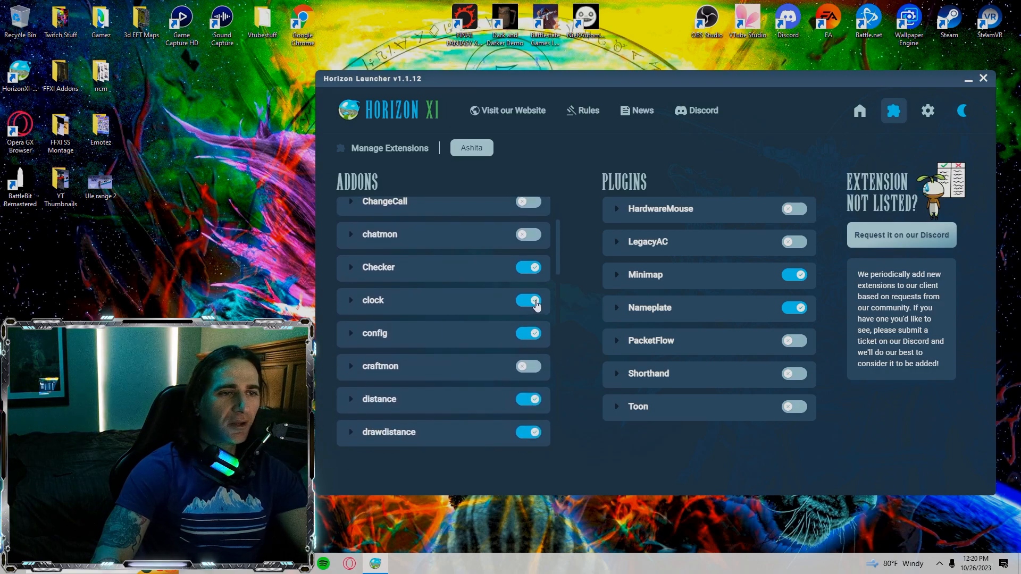
{"action": "scroll", "scroll_direction": "down", "scroll_amount": 3}
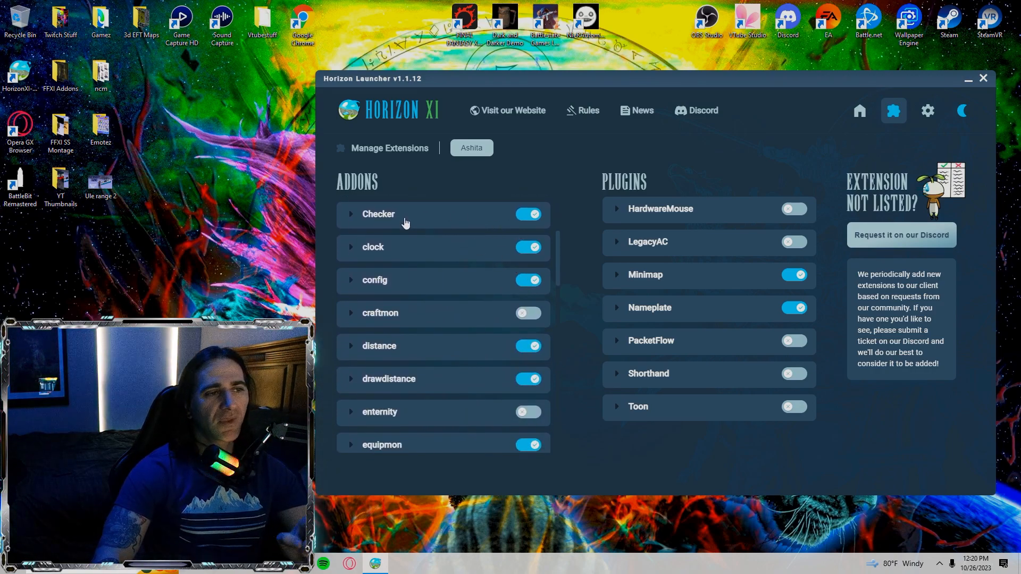
{"action": "mouse_move", "coordinate": [506, 255]}
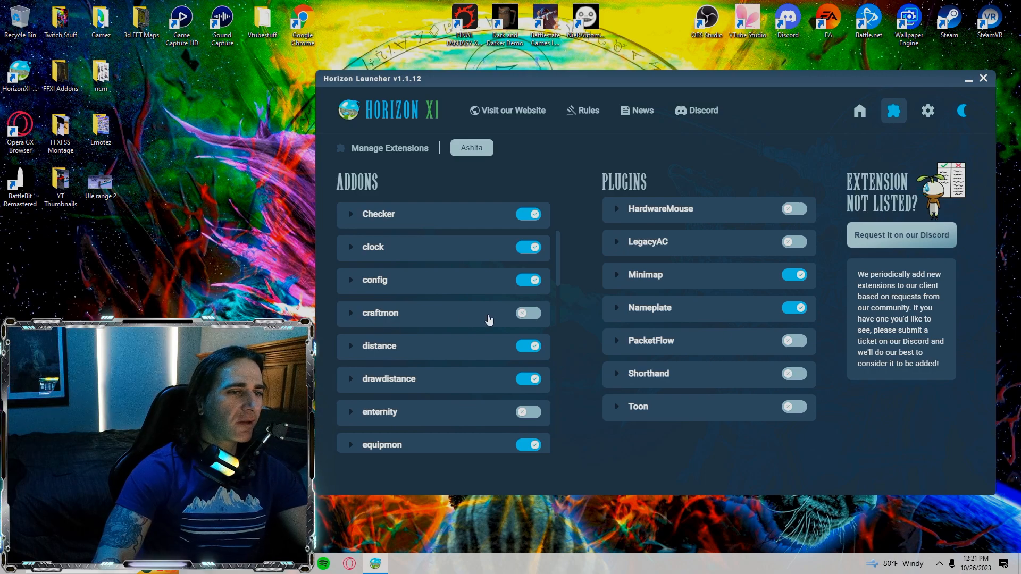
{"action": "scroll", "scroll_direction": "down", "scroll_amount": 3}
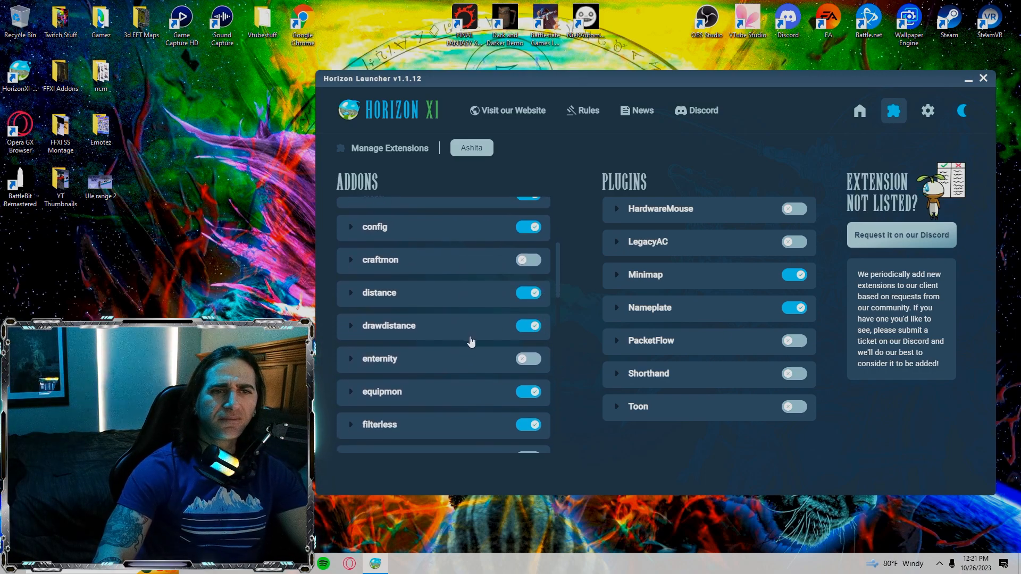
{"action": "scroll", "scroll_direction": "down", "scroll_amount": 3}
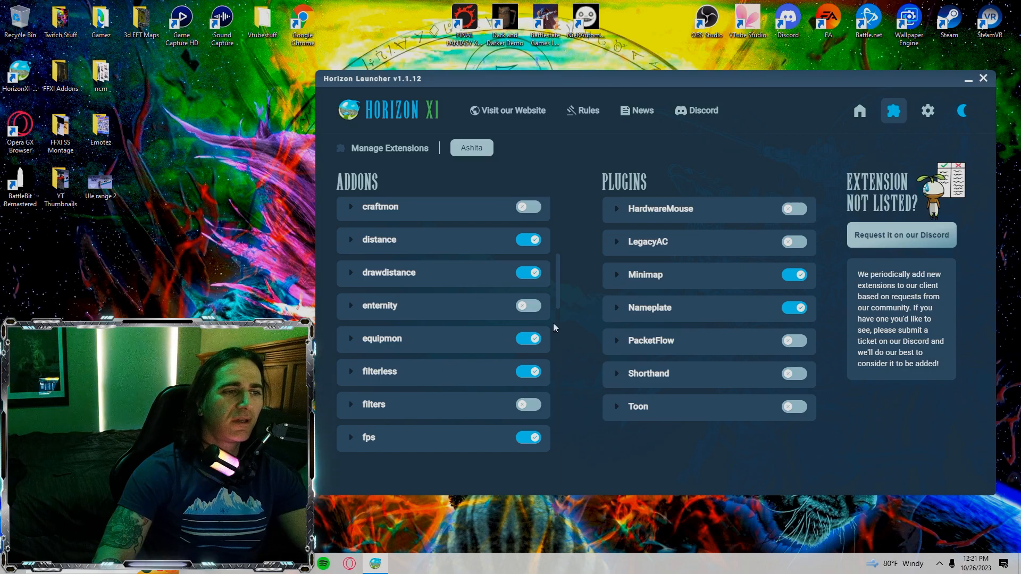
{"action": "scroll", "scroll_direction": "down", "scroll_amount": 3}
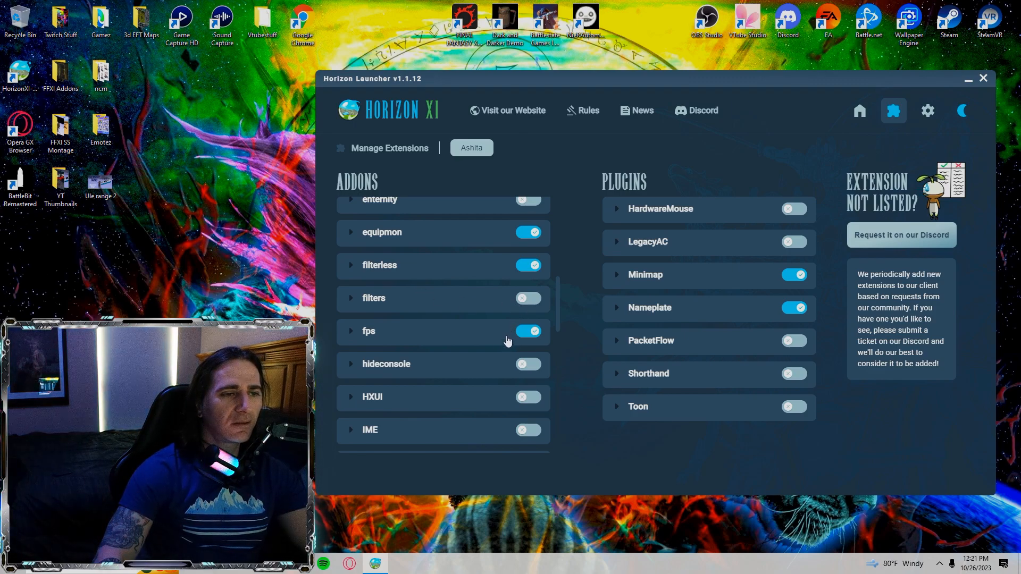
{"action": "mouse_move", "coordinate": [498, 339]}
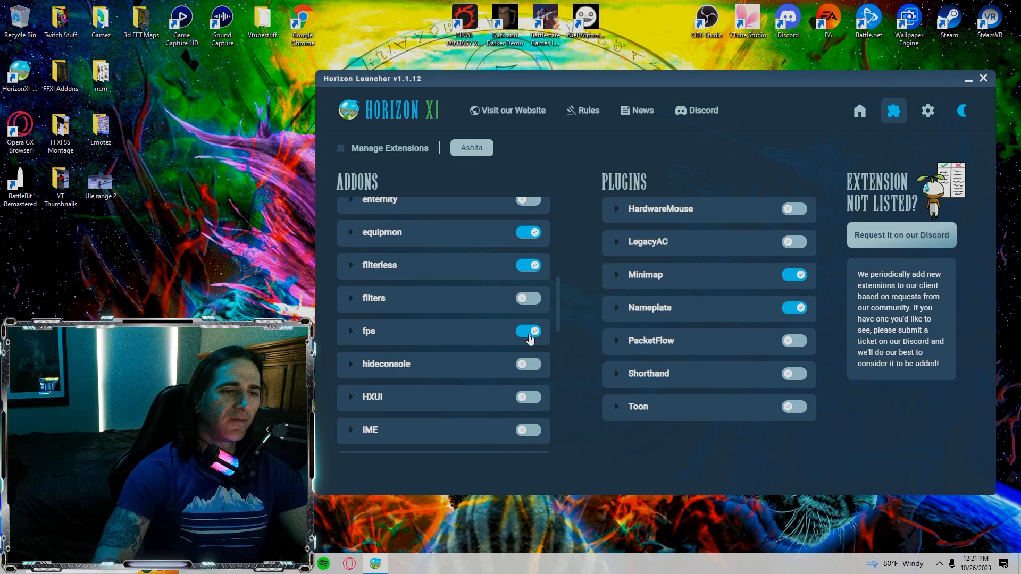
{"action": "mouse_move", "coordinate": [520, 335]}
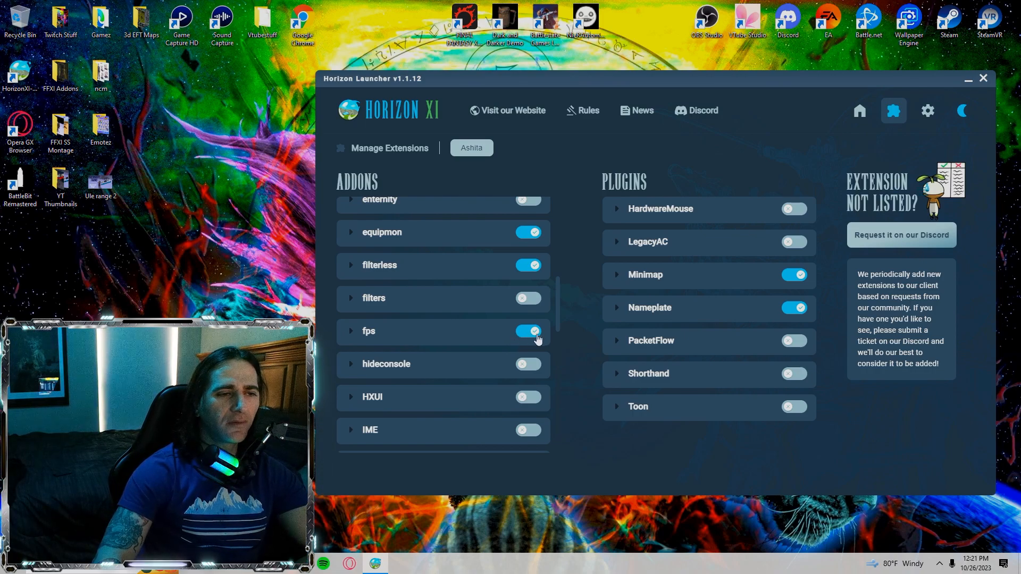
{"action": "mouse_move", "coordinate": [551, 337]}
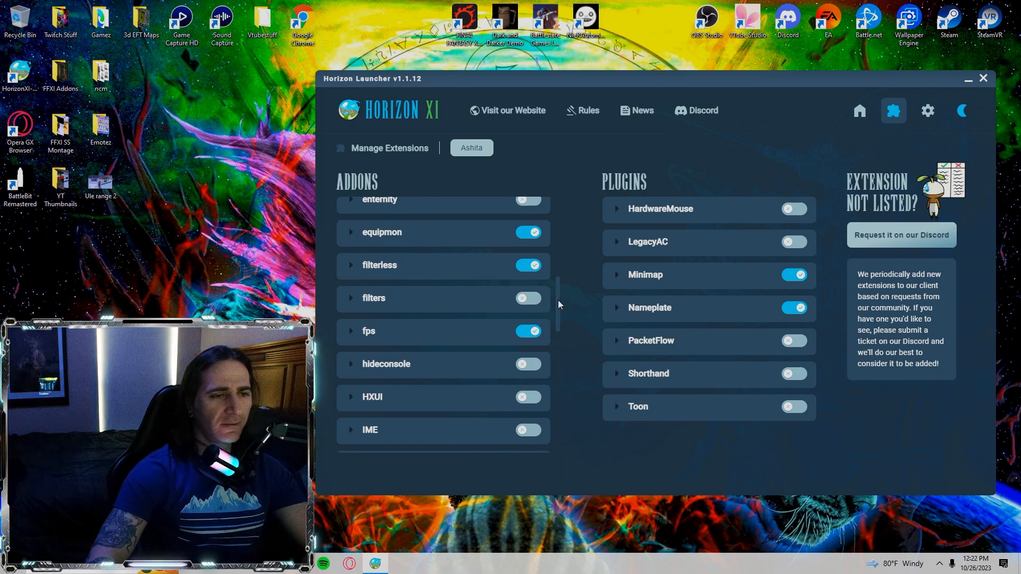
{"action": "scroll", "scroll_direction": "down", "scroll_amount": 3}
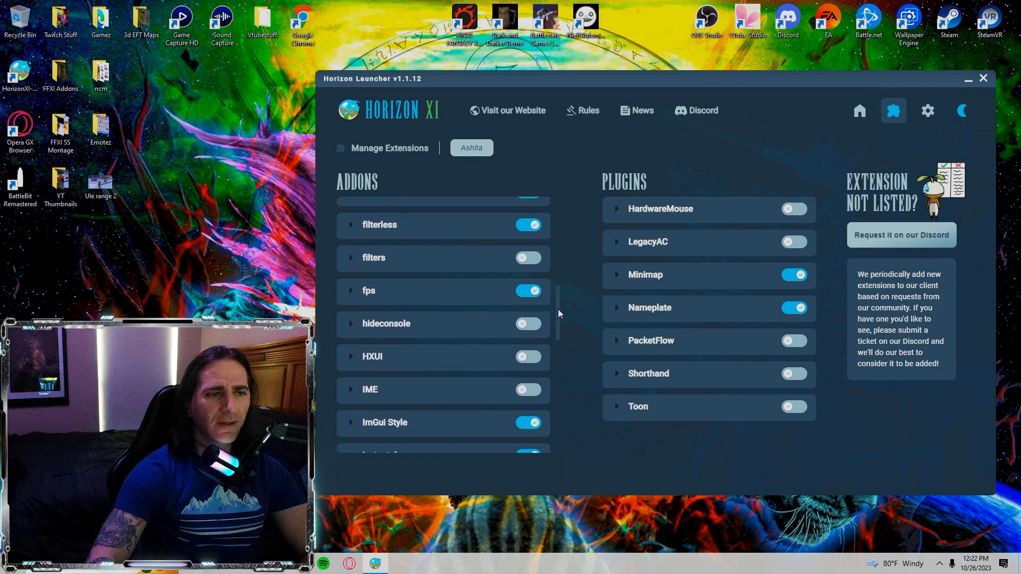
{"action": "scroll", "scroll_direction": "down", "scroll_amount": 3}
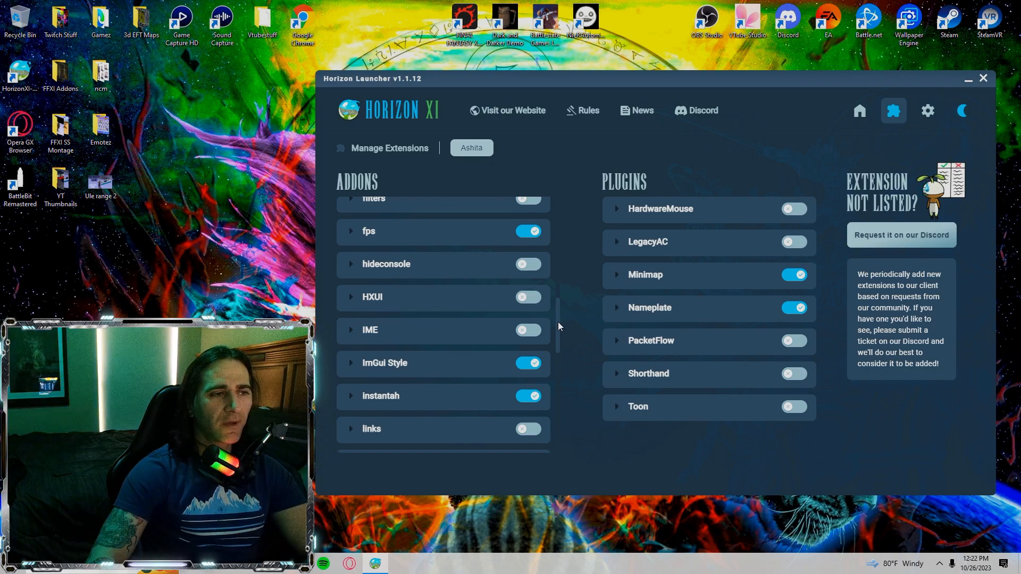
{"action": "mouse_move", "coordinate": [474, 280]}
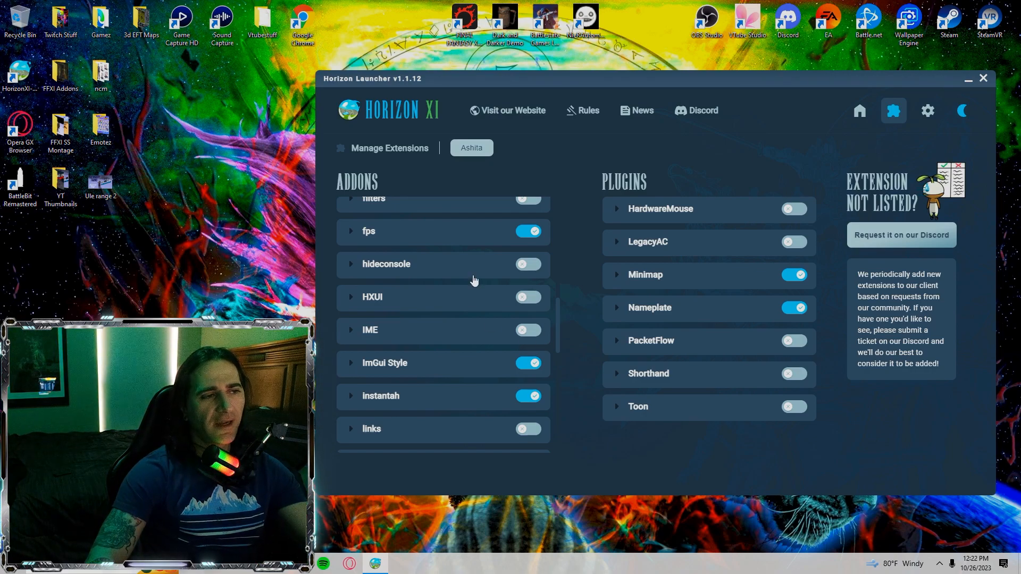
{"action": "mouse_move", "coordinate": [515, 308]}
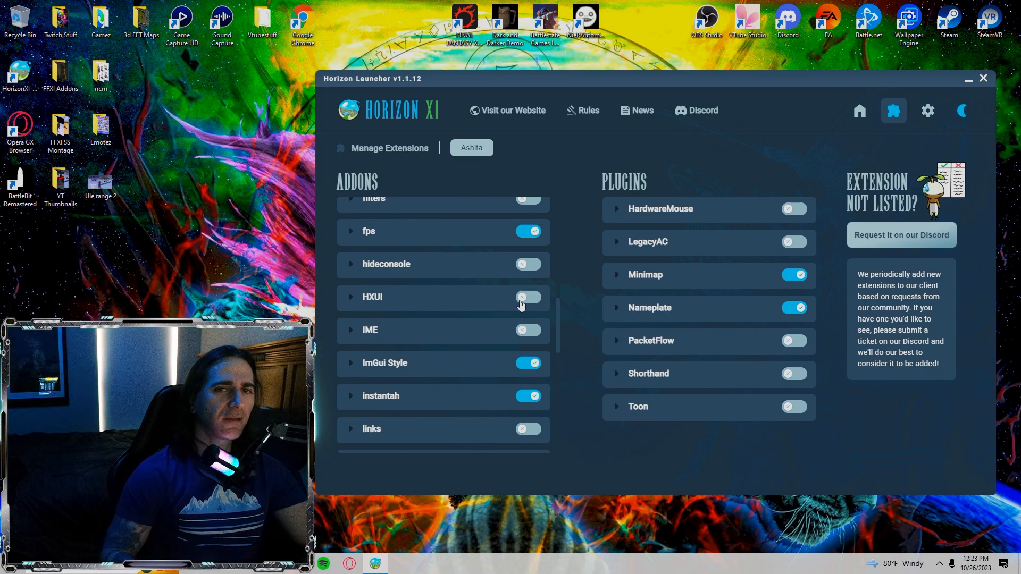
{"action": "mouse_move", "coordinate": [558, 308]}
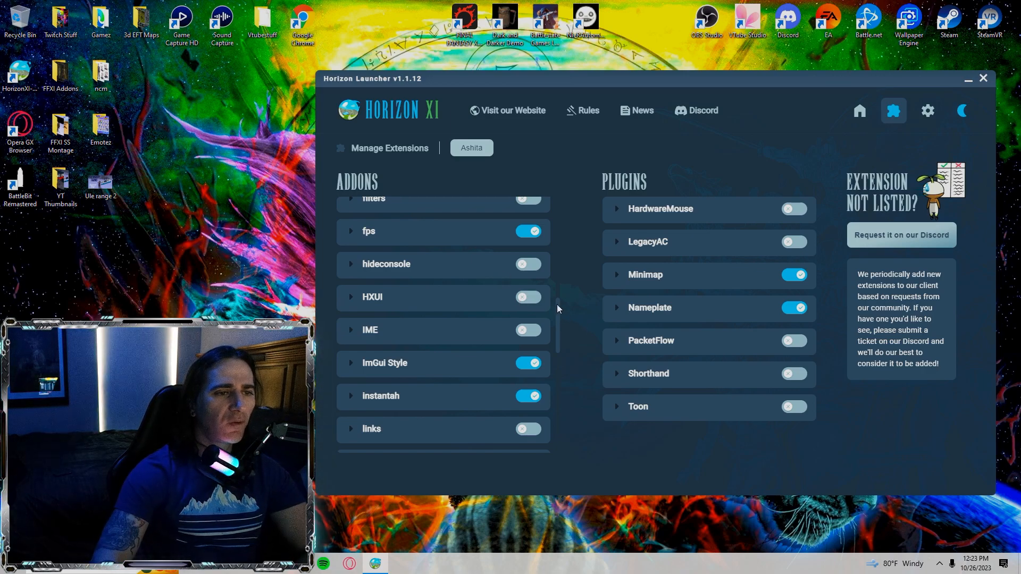
{"action": "scroll", "scroll_direction": "down", "scroll_amount": 3}
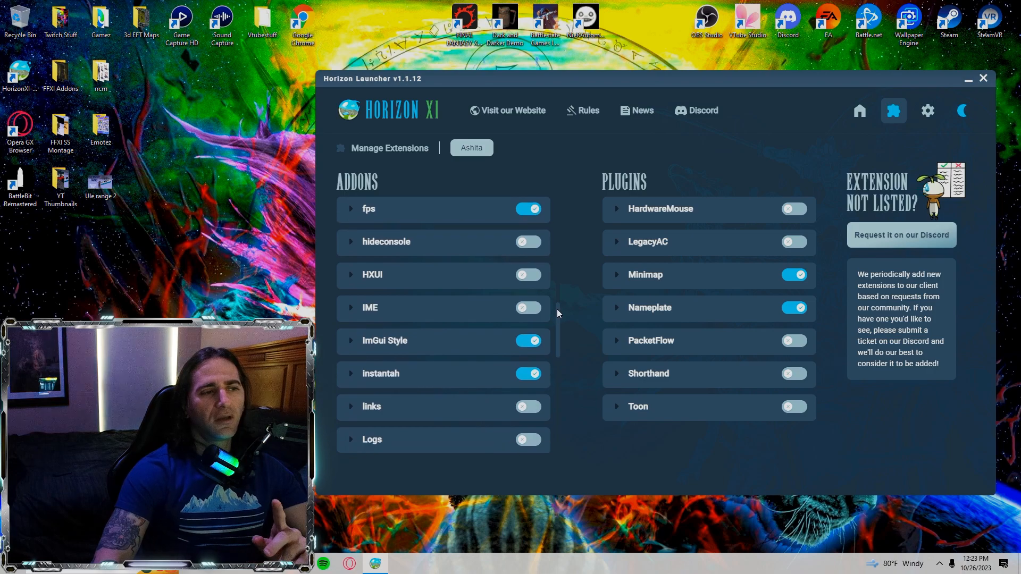
{"action": "scroll", "scroll_direction": "down", "scroll_amount": 3}
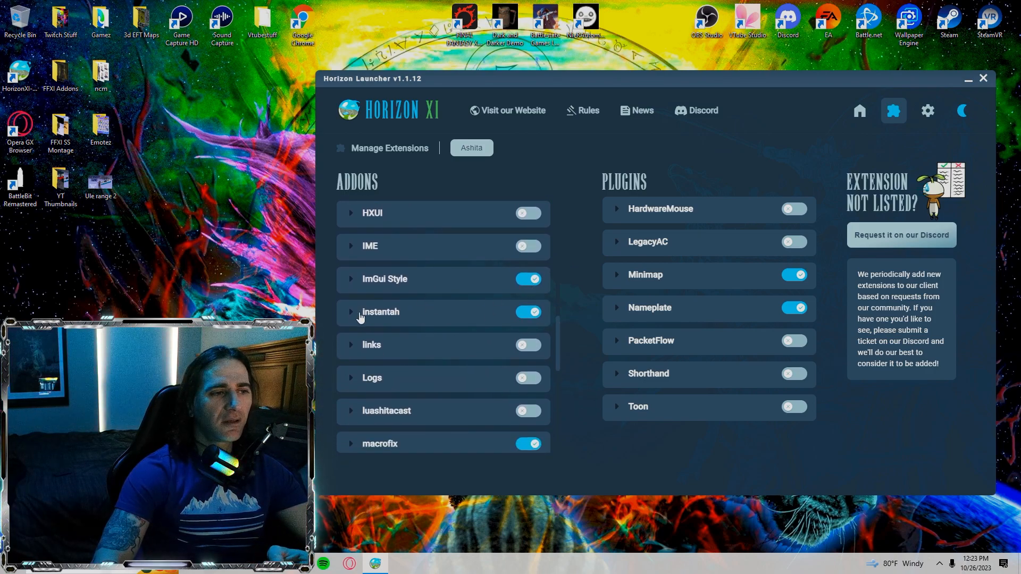
{"action": "mouse_move", "coordinate": [563, 329]}
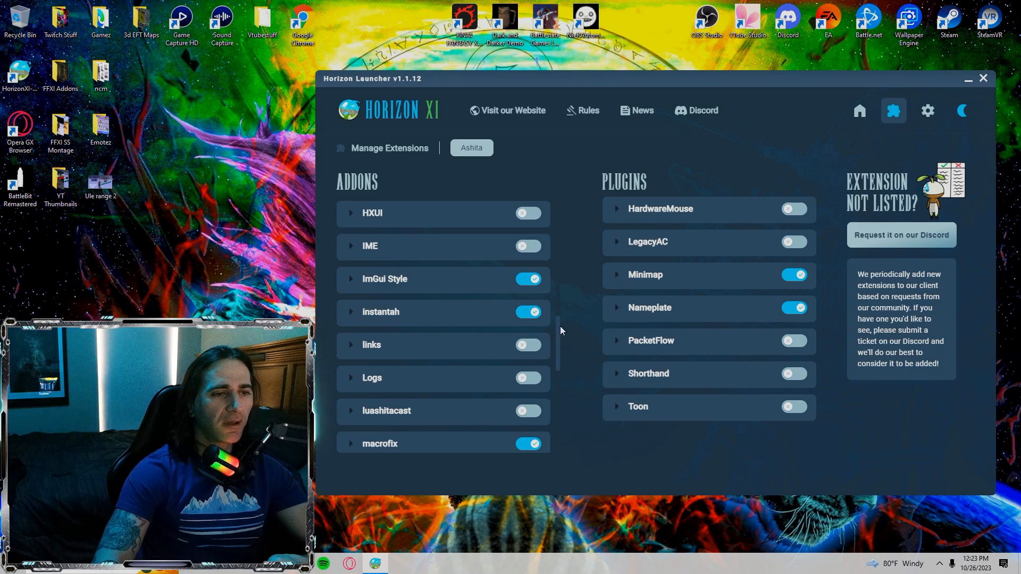
{"action": "scroll", "scroll_direction": "down", "scroll_amount": 3}
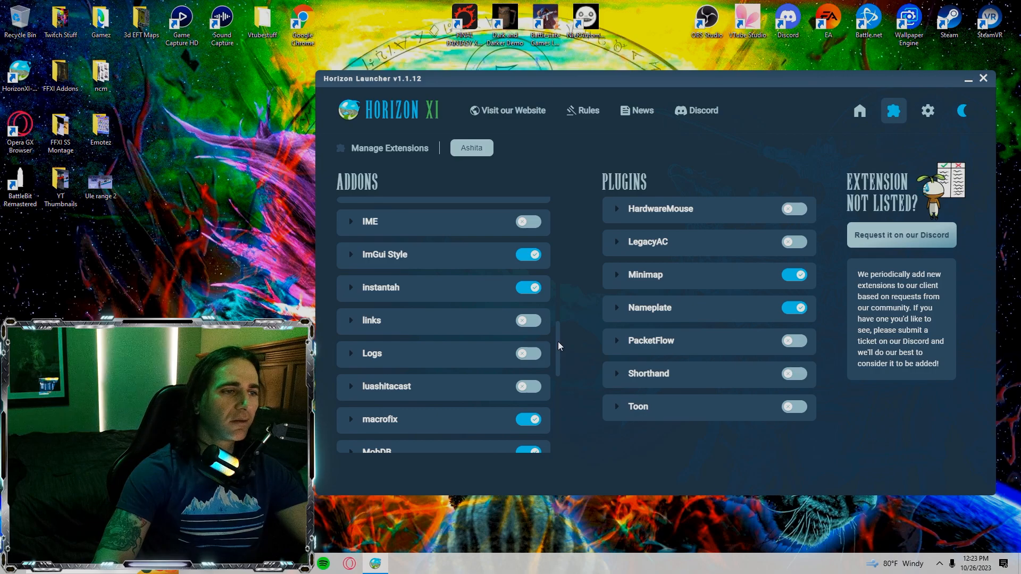
{"action": "scroll", "scroll_direction": "down", "scroll_amount": 3}
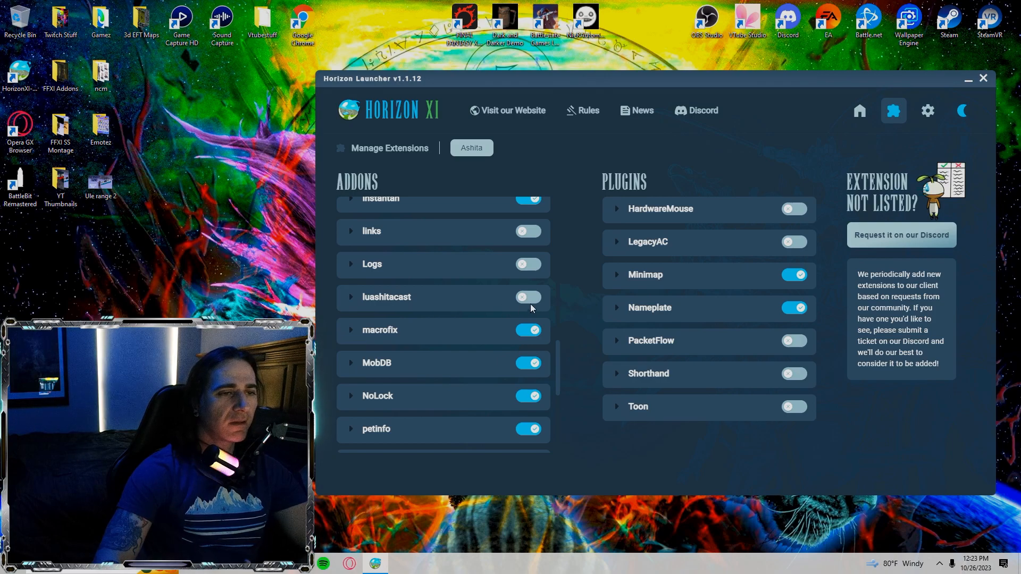
{"action": "mouse_move", "coordinate": [531, 314]}
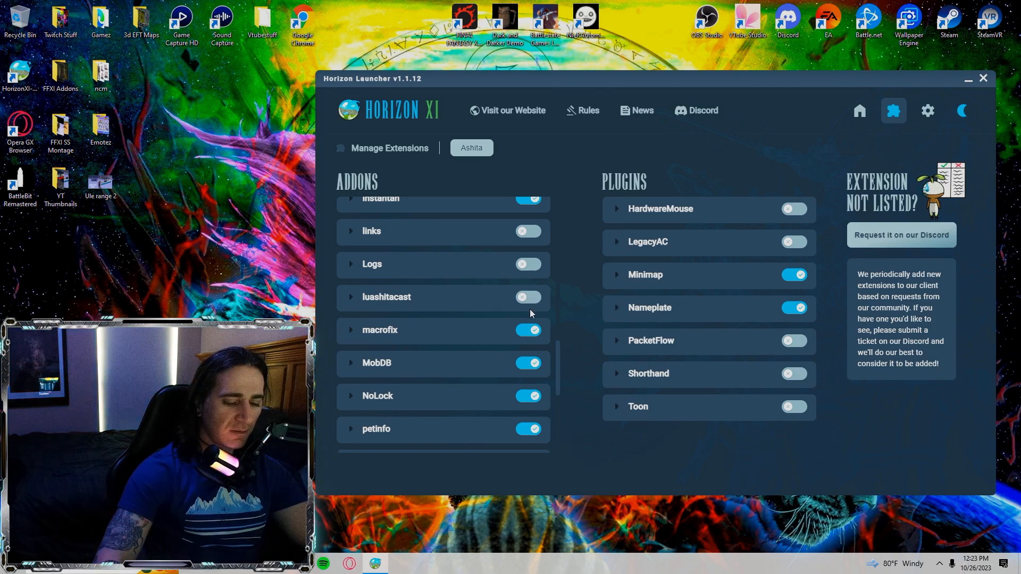
{"action": "mouse_move", "coordinate": [560, 368]}
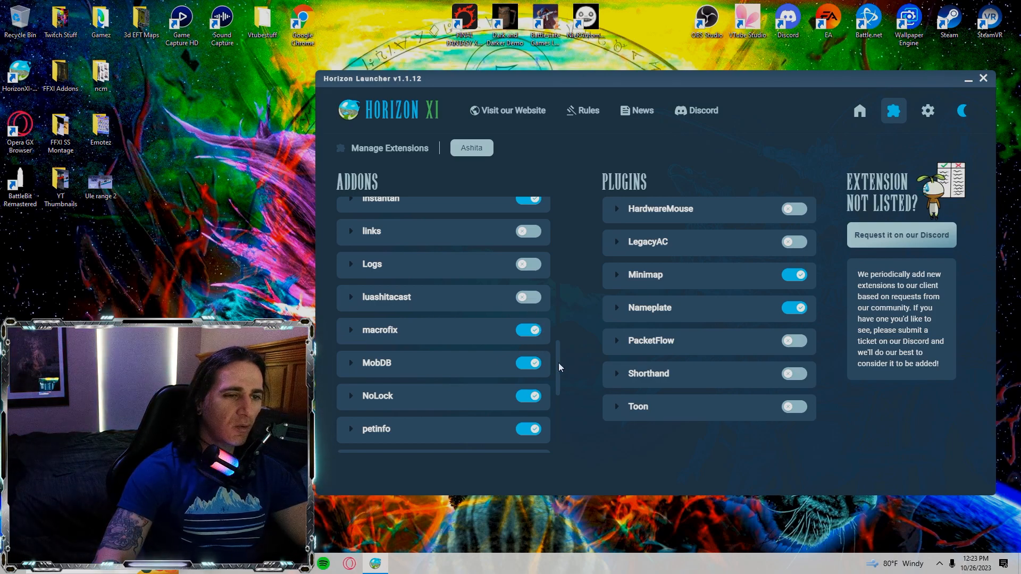
{"action": "scroll", "scroll_direction": "down", "scroll_amount": 3}
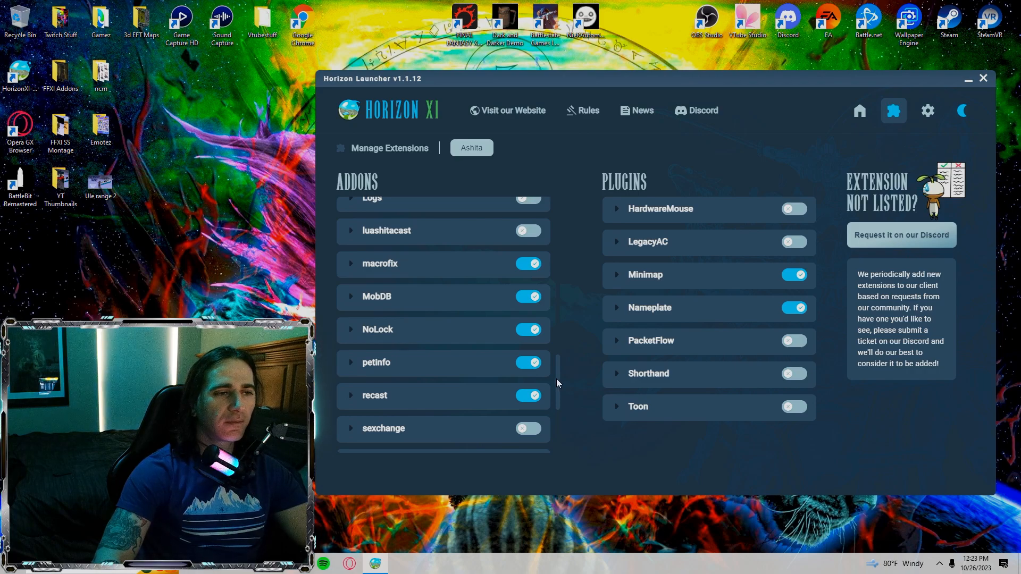
{"action": "mouse_move", "coordinate": [561, 383]}
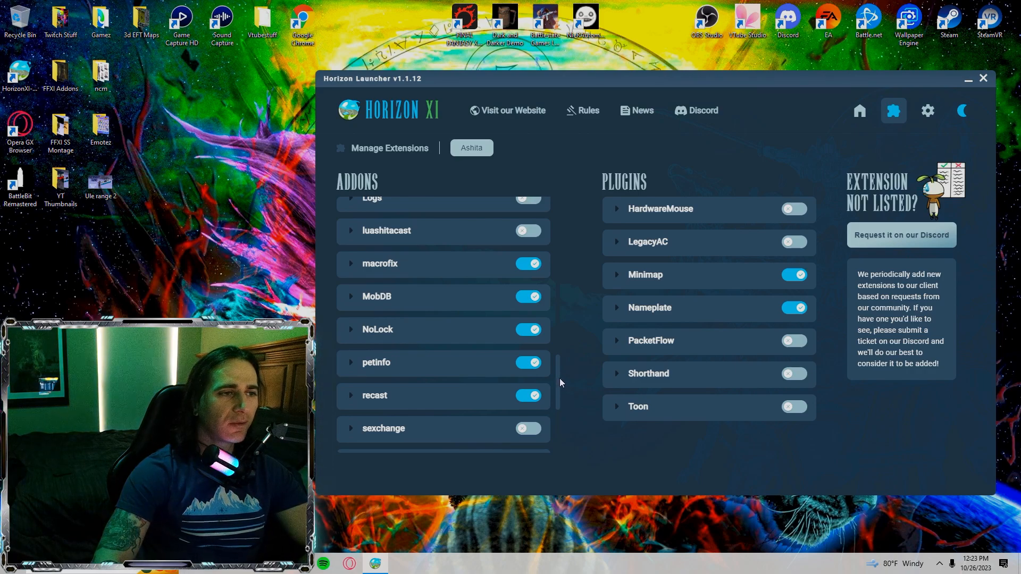
{"action": "mouse_move", "coordinate": [391, 278]}
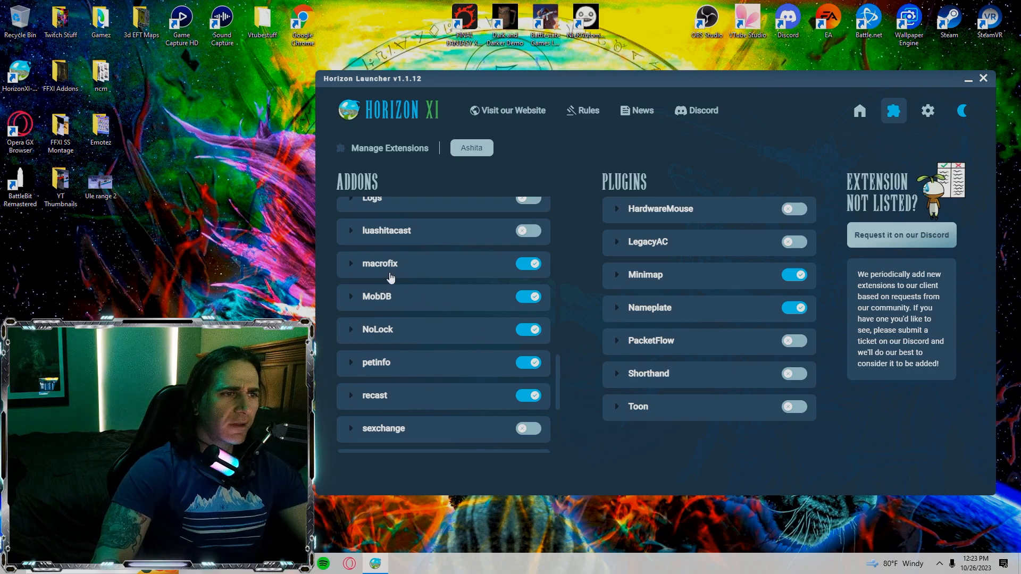
{"action": "mouse_move", "coordinate": [416, 283]}
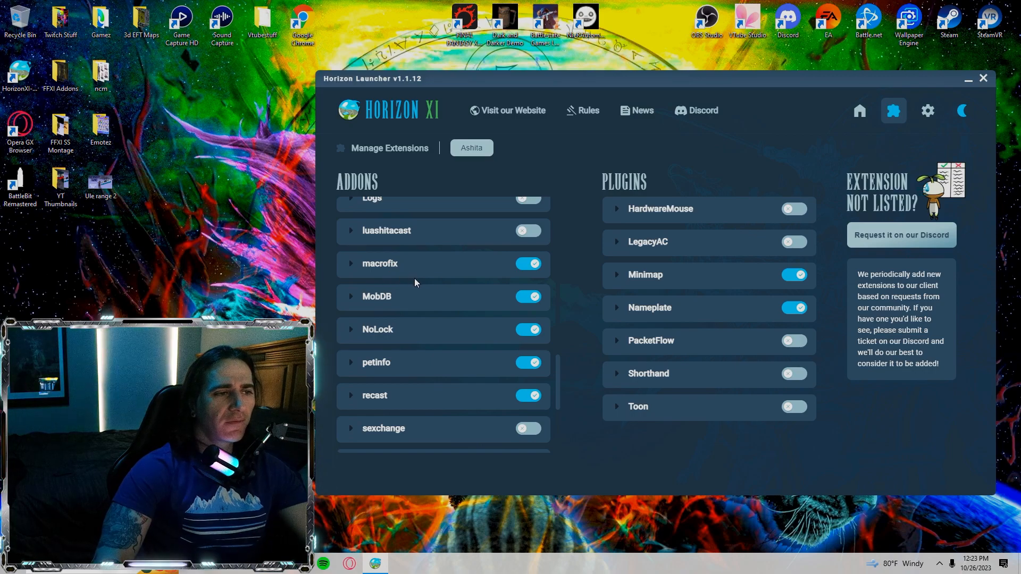
{"action": "mouse_move", "coordinate": [439, 337]}
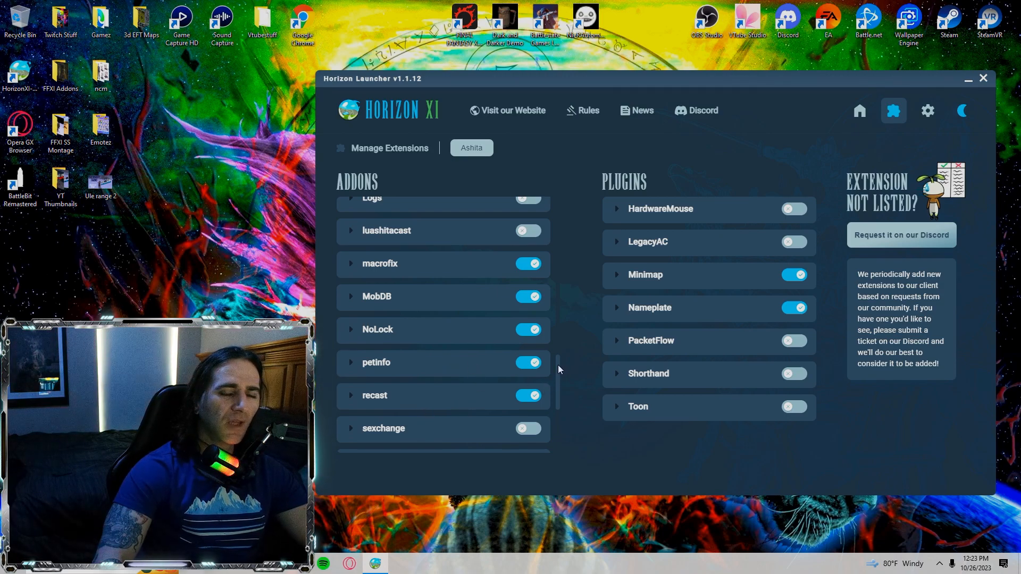
Scroll further down the addon list to reveal singlerace and stfu, both left disabled
{"action": "scroll", "scroll_direction": "down", "scroll_amount": 3}
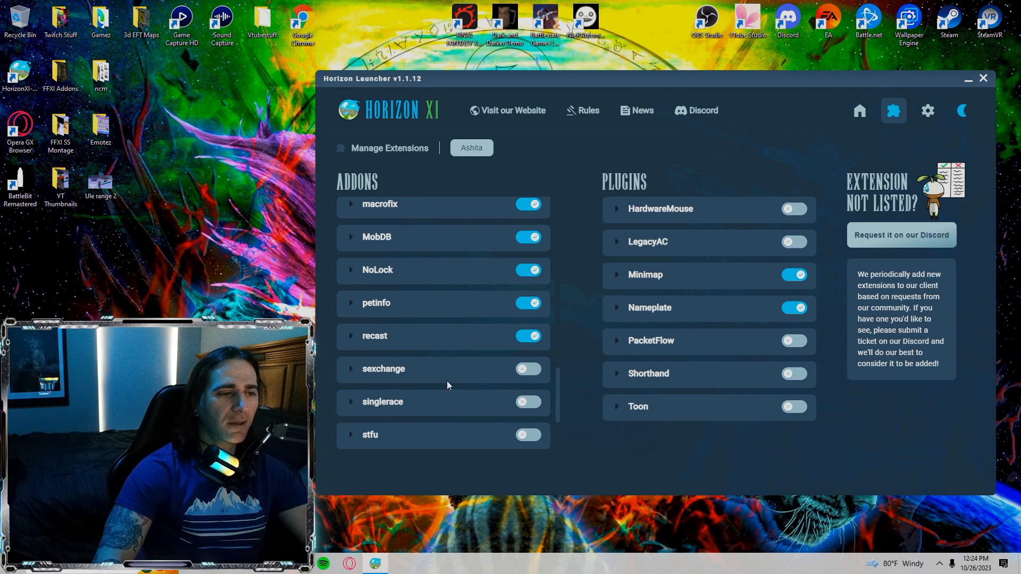
{"action": "scroll", "scroll_direction": "down", "scroll_amount": 3}
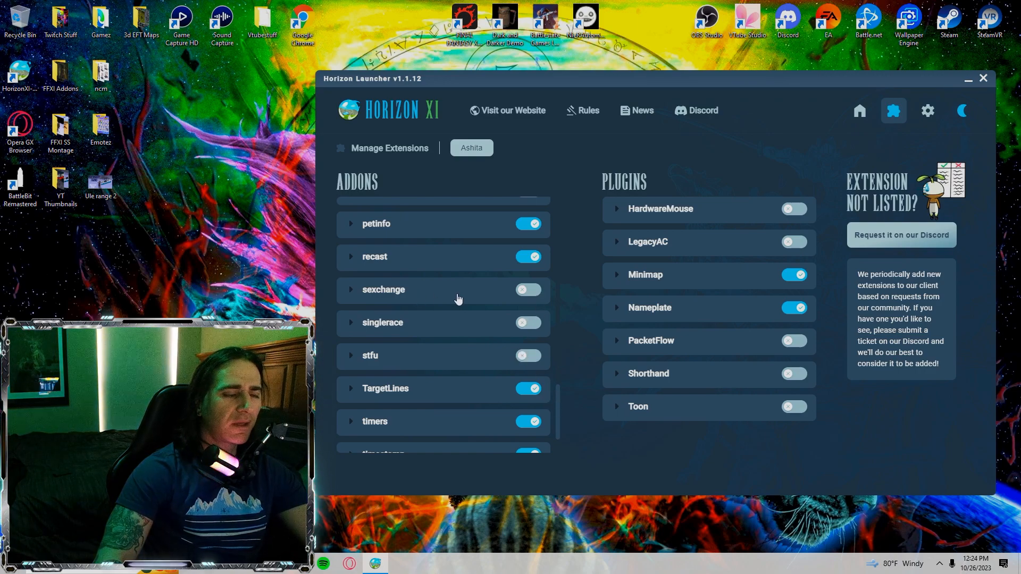
{"action": "mouse_move", "coordinate": [458, 301]}
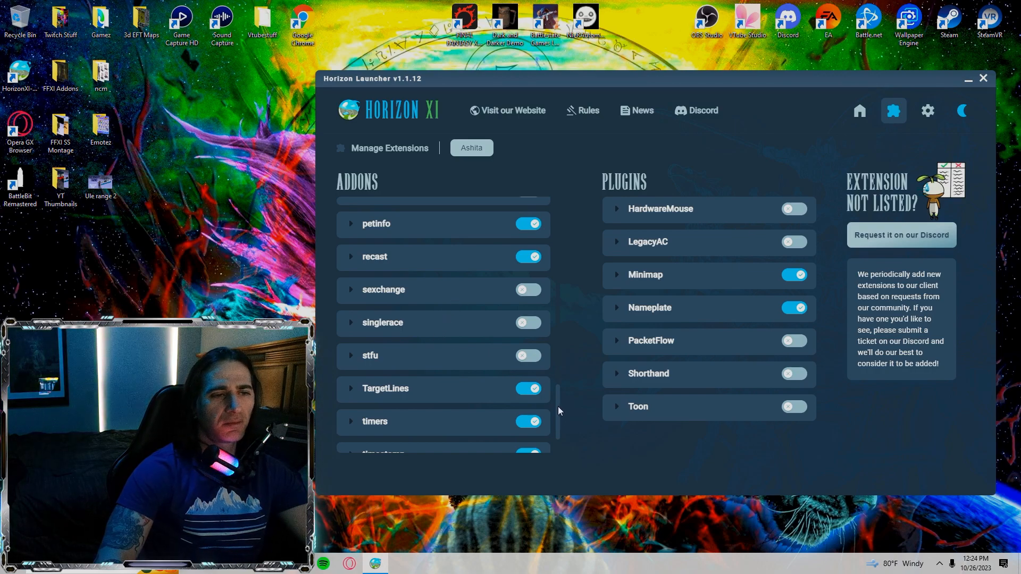
{"action": "scroll", "scroll_direction": "down", "scroll_amount": 3}
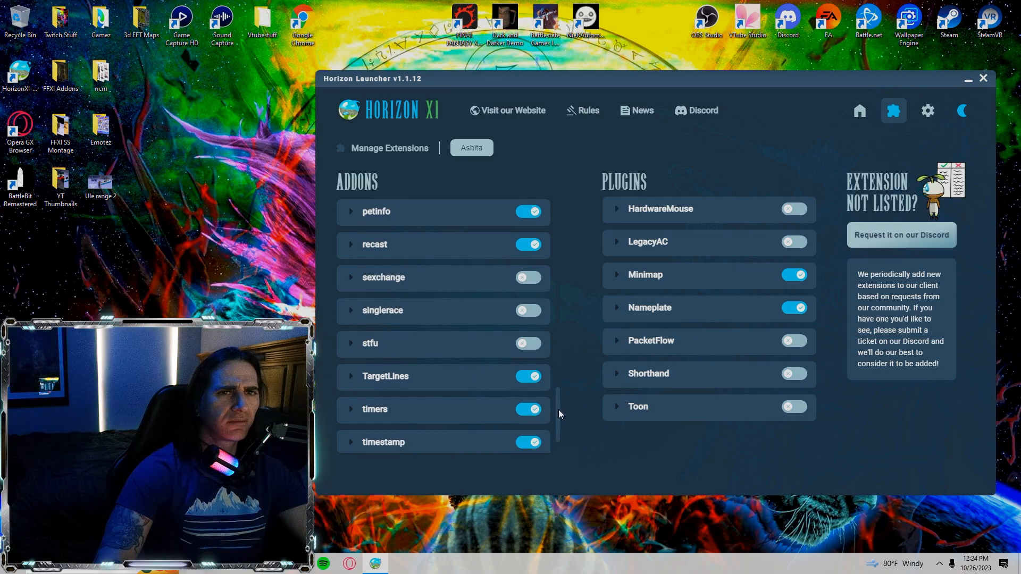
{"action": "scroll", "scroll_direction": "down", "scroll_amount": 3}
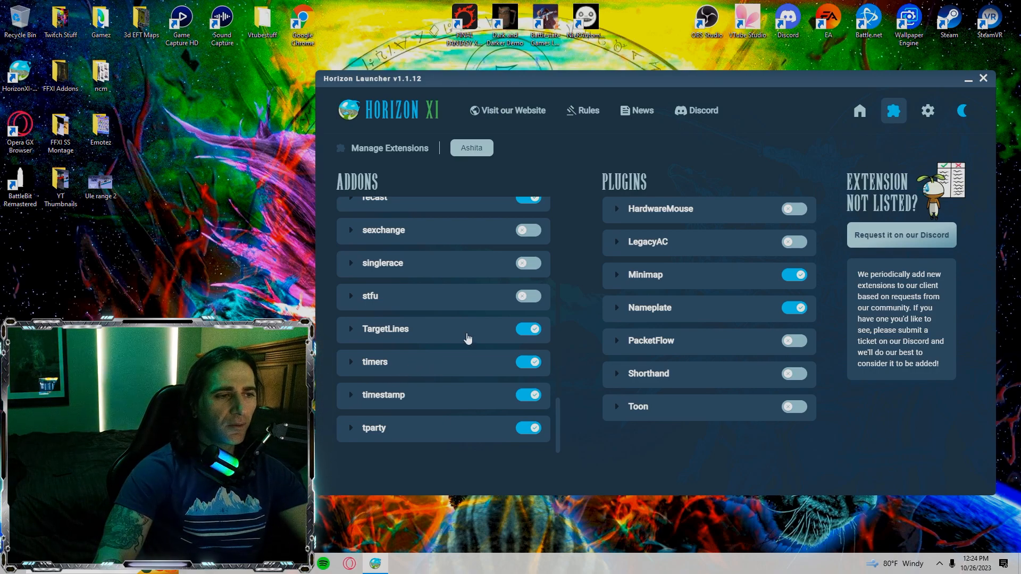
{"action": "mouse_move", "coordinate": [460, 378]}
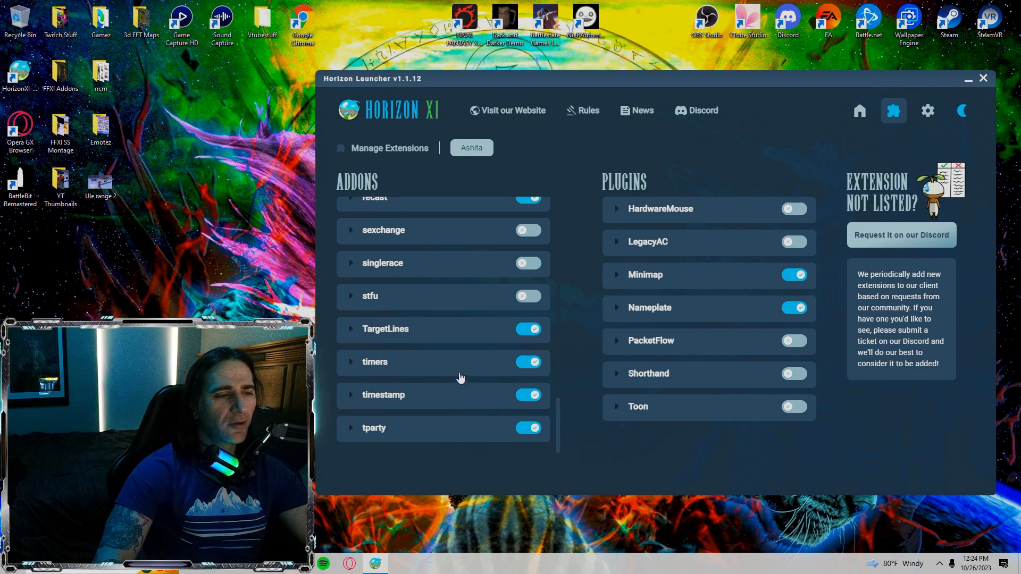
{"action": "mouse_move", "coordinate": [460, 432]}
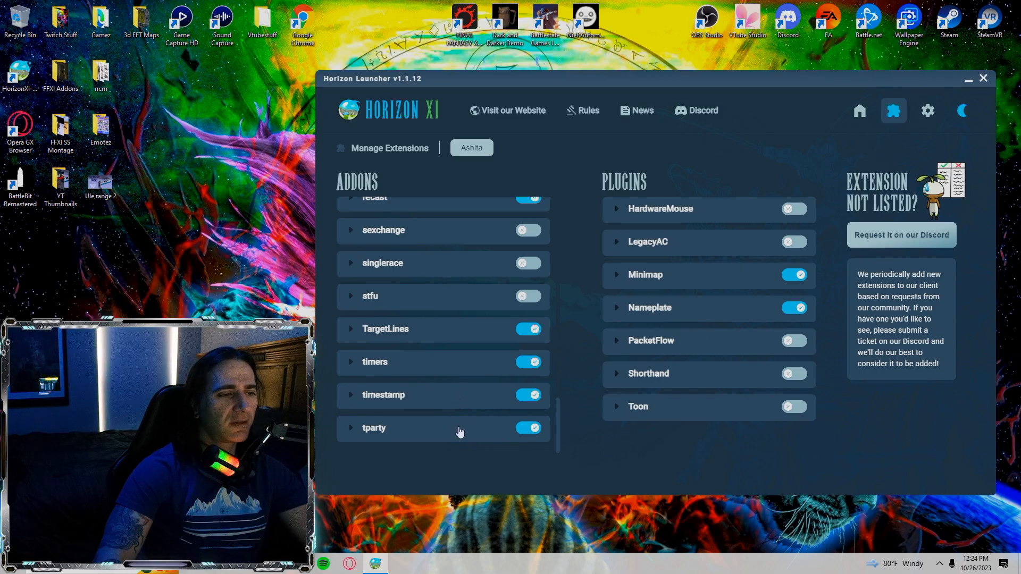
{"action": "mouse_move", "coordinate": [562, 436]}
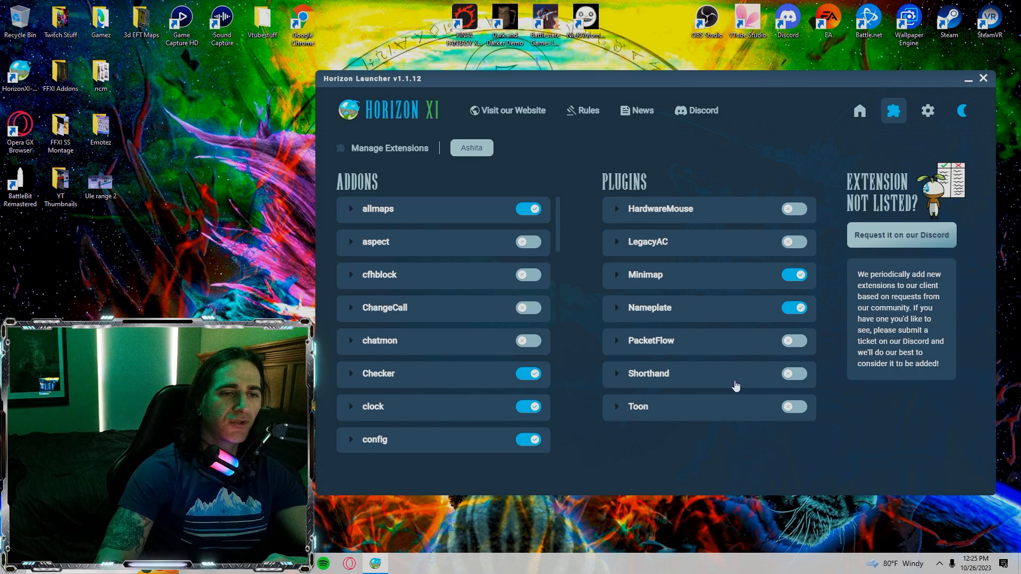
{"action": "left_click", "coordinate": [638, 406]}
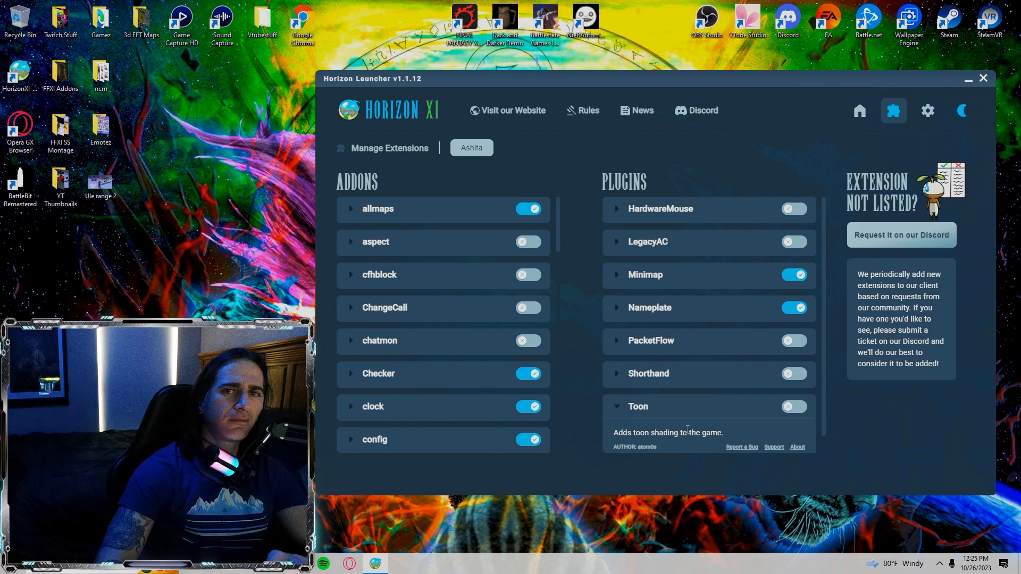
{"action": "mouse_move", "coordinate": [688, 409]}
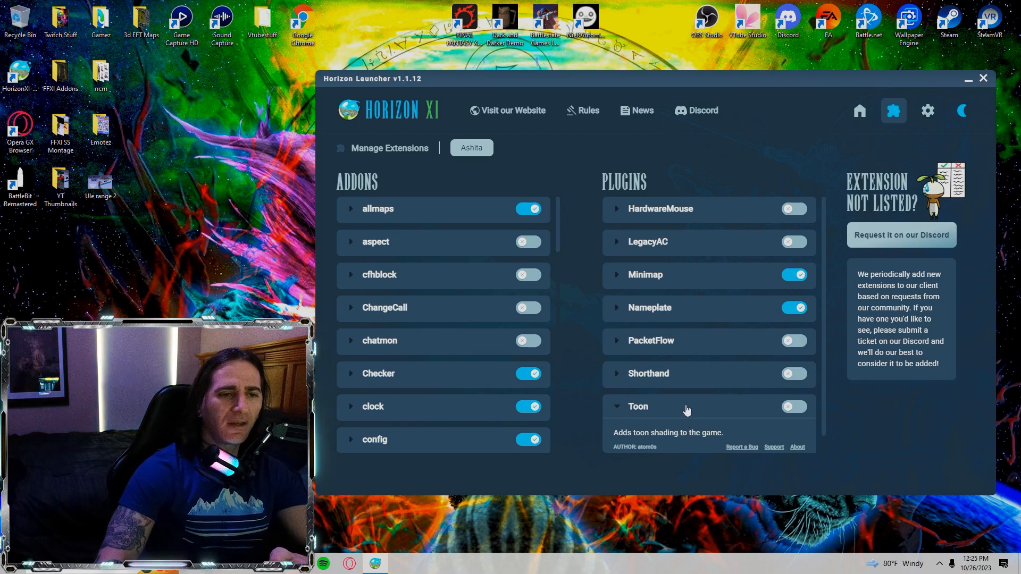
{"action": "left_click", "coordinate": [638, 407]}
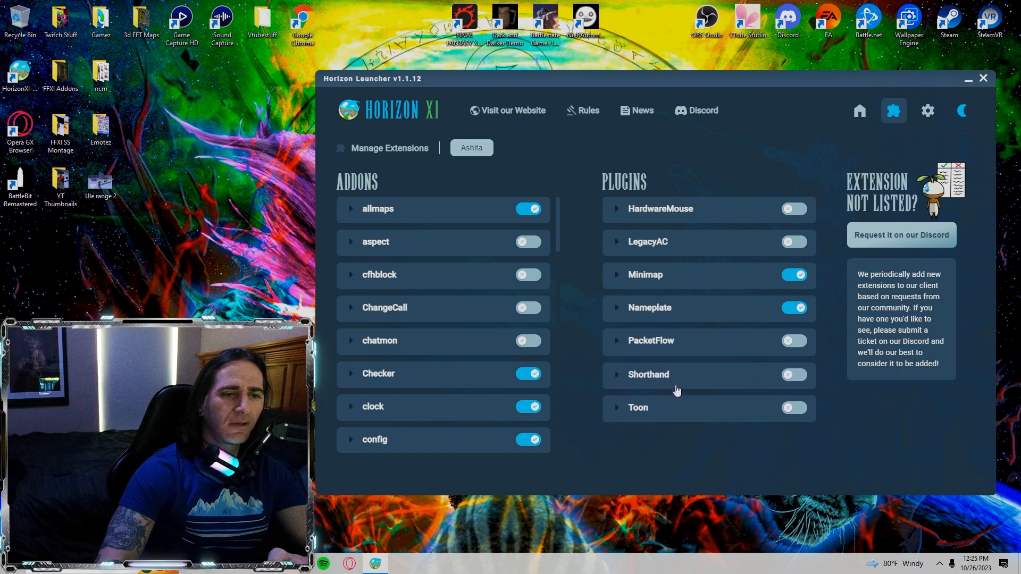
{"action": "mouse_move", "coordinate": [674, 407]}
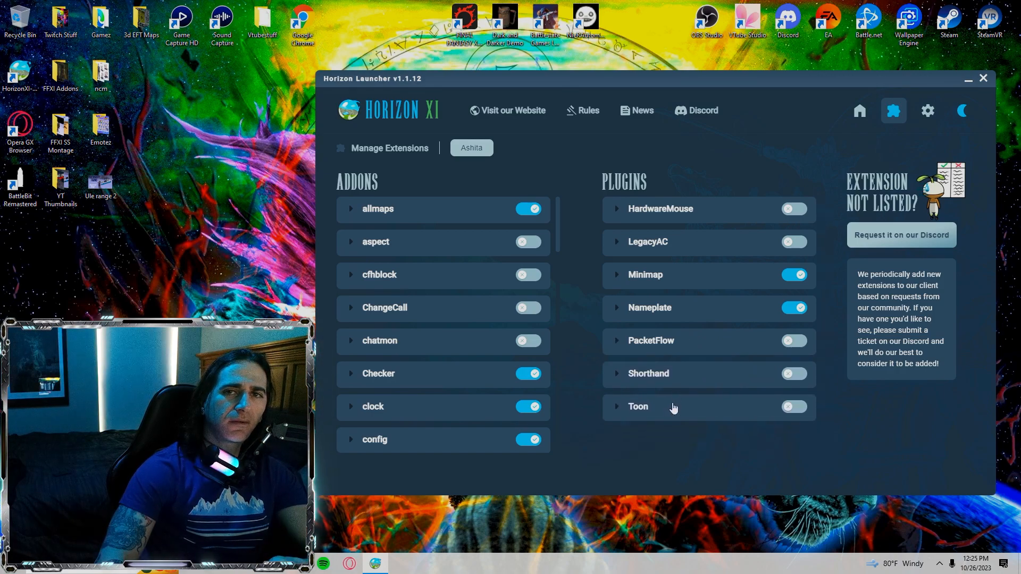
{"action": "mouse_move", "coordinate": [631, 163]}
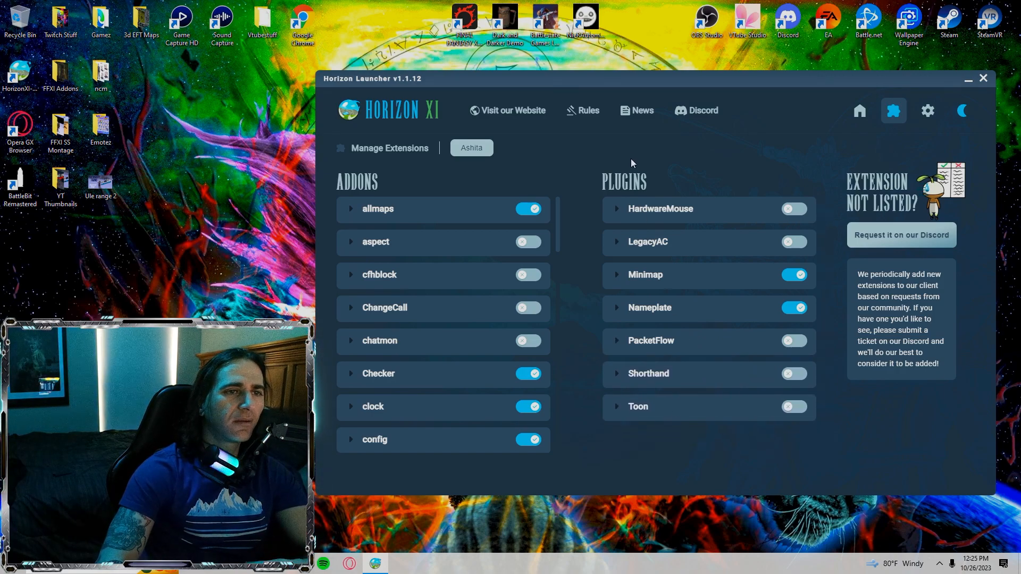
Open Settings > General showing opening movie off and borderless windowed at 1920x1080
{"action": "left_click", "coordinate": [928, 111]}
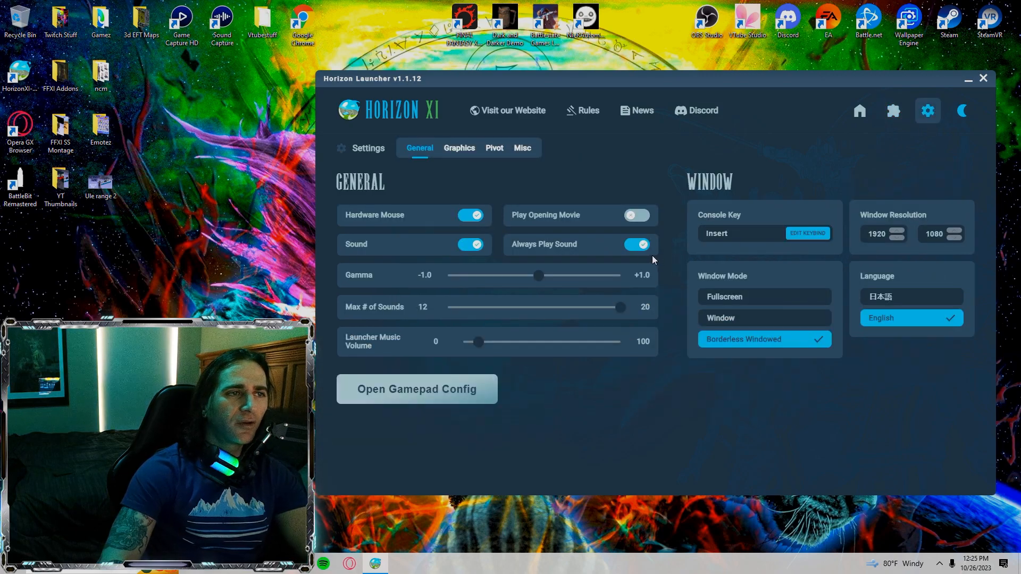
{"action": "mouse_move", "coordinate": [578, 199]}
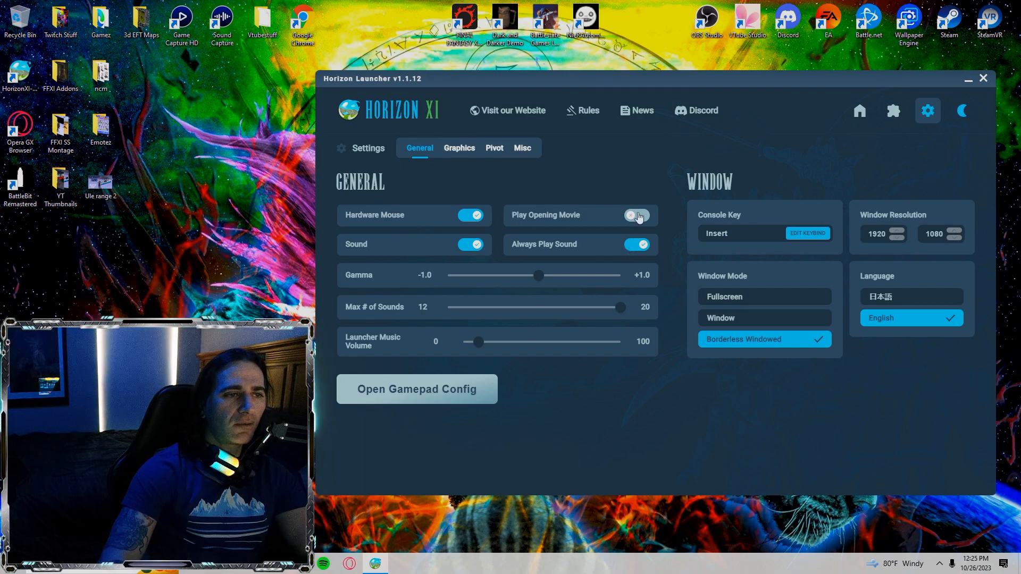
{"action": "left_click", "coordinate": [636, 215]}
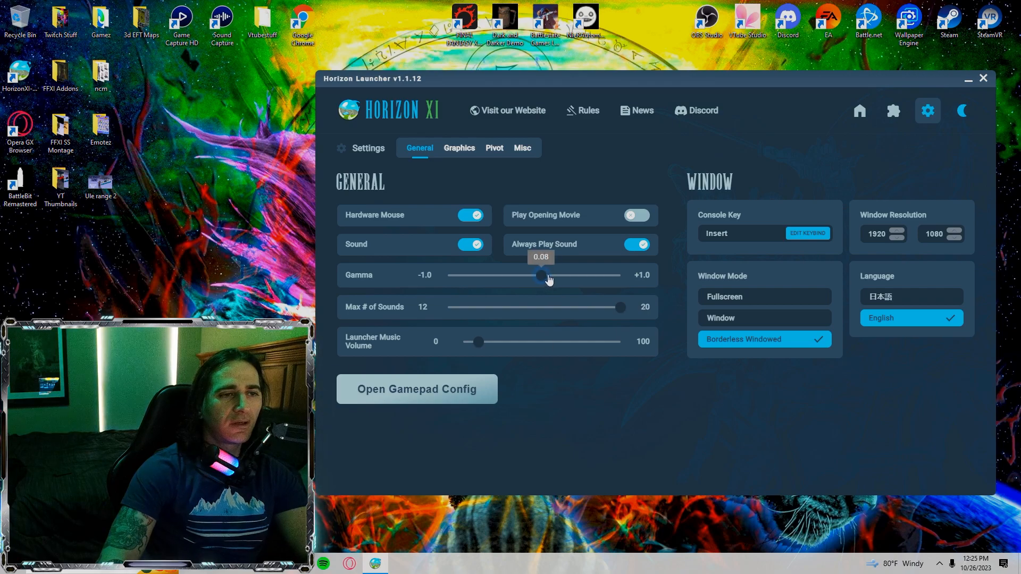
{"action": "mouse_move", "coordinate": [532, 306]}
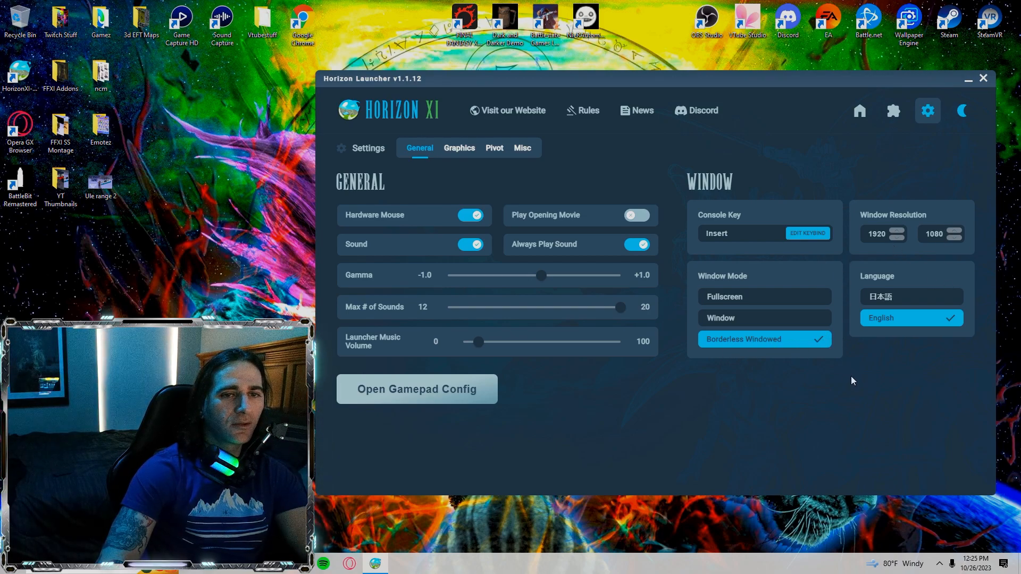
{"action": "mouse_move", "coordinate": [466, 157]}
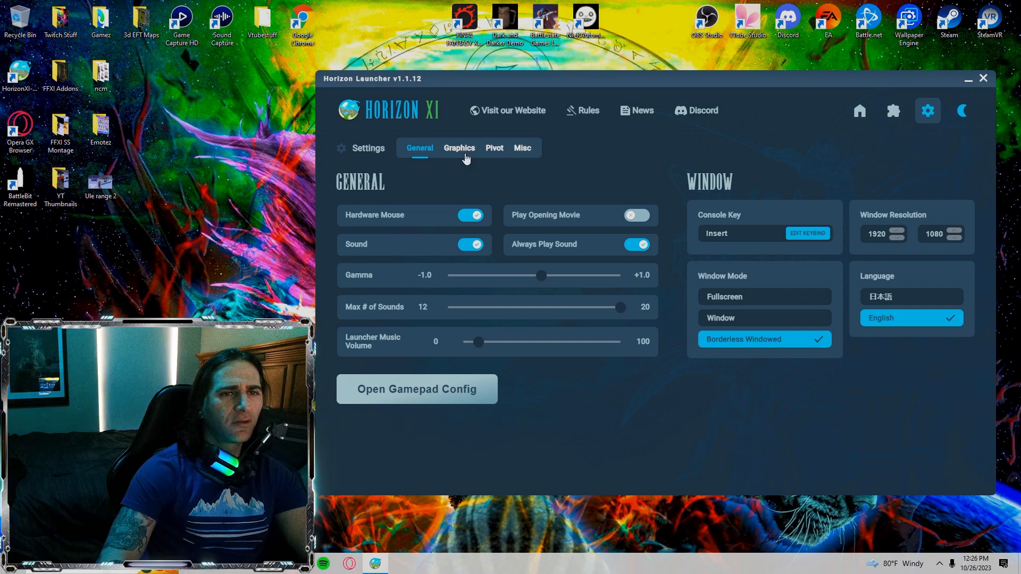
{"action": "mouse_move", "coordinate": [465, 154]}
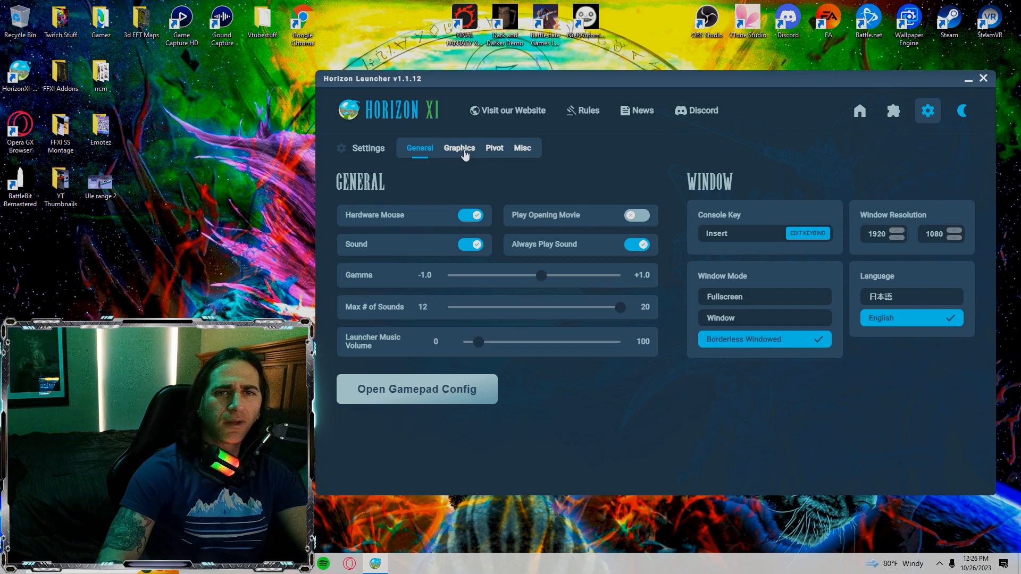
Show the Graphics settings with background resolution 2880x1620 and menu 1920x1080
{"action": "left_click", "coordinate": [459, 148]}
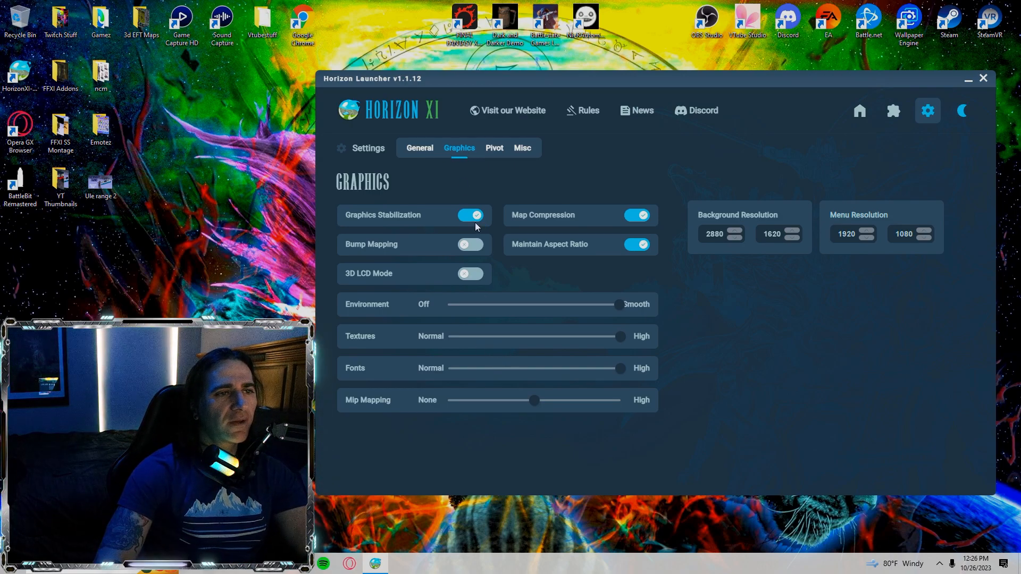
{"action": "mouse_move", "coordinate": [559, 223]}
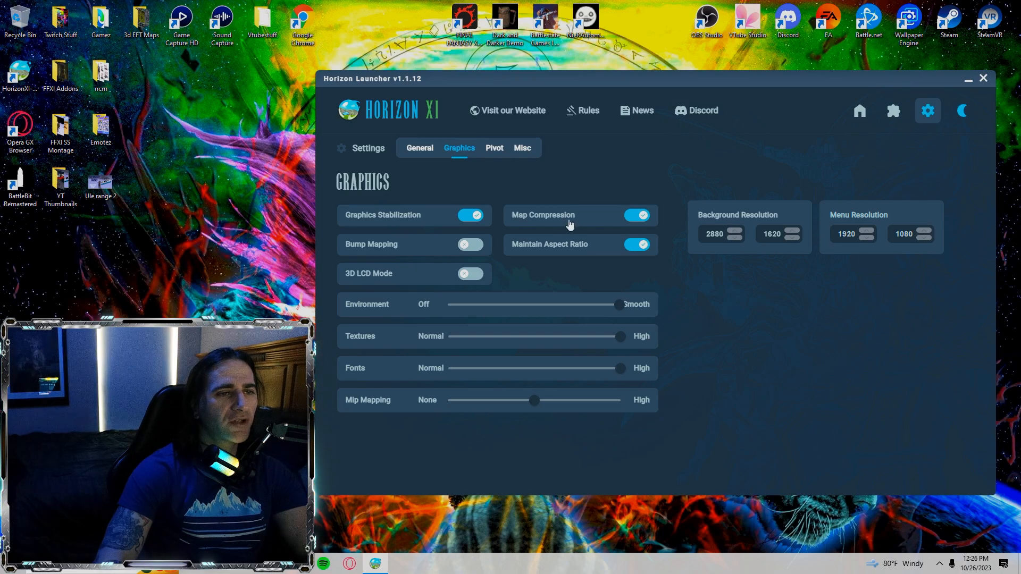
{"action": "mouse_move", "coordinate": [568, 258]}
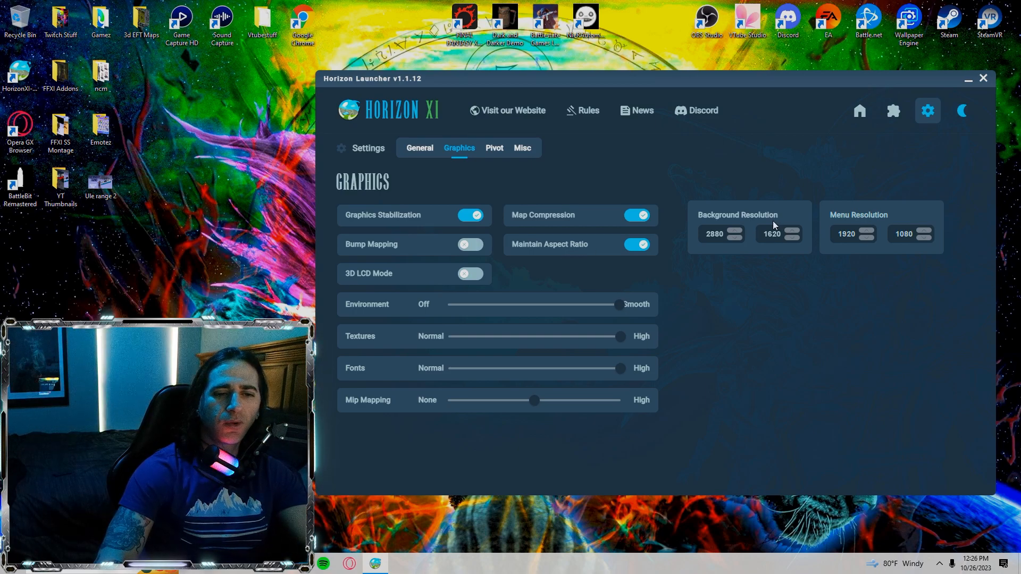
{"action": "mouse_move", "coordinate": [740, 265]}
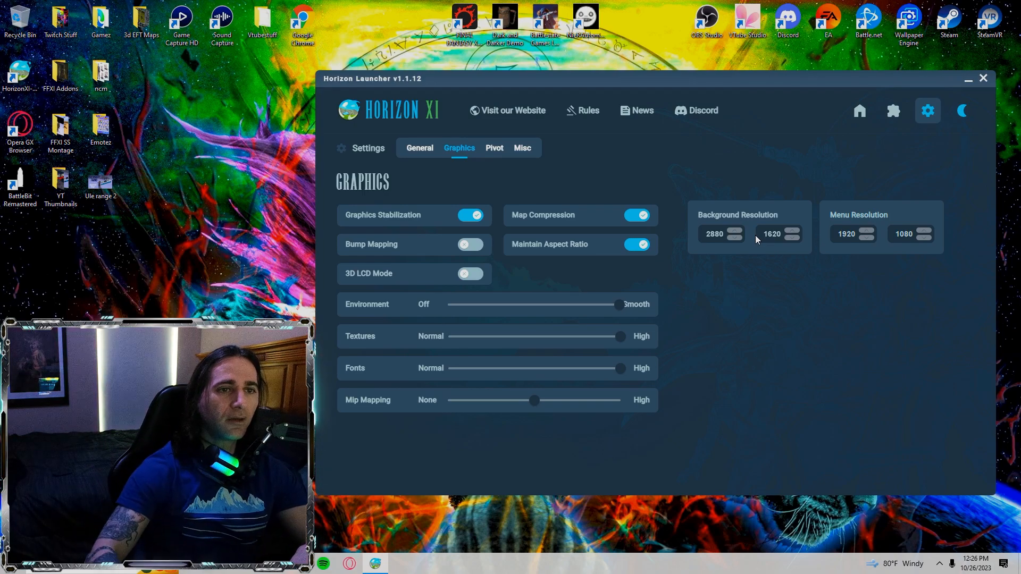
{"action": "mouse_move", "coordinate": [751, 231]}
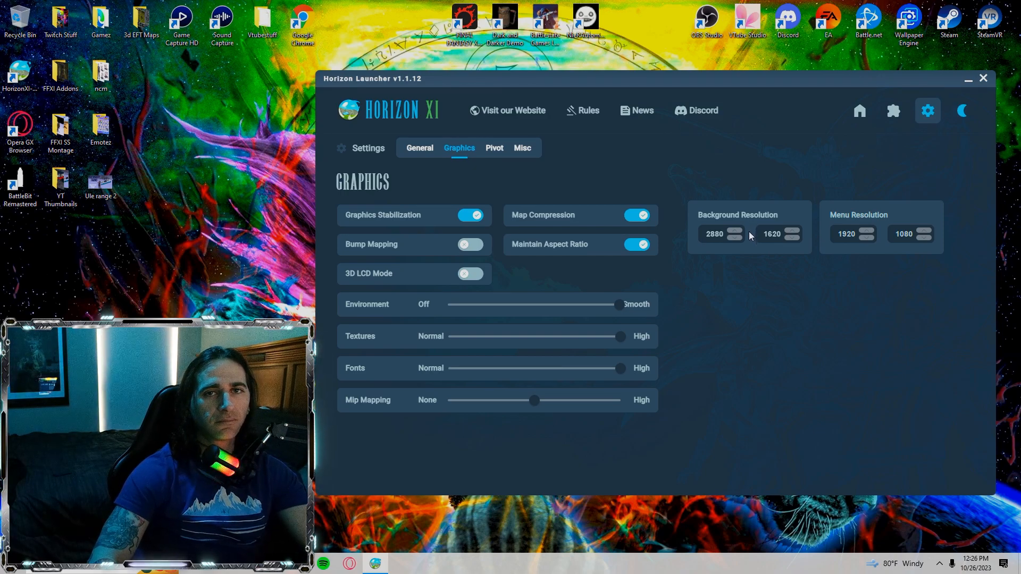
{"action": "mouse_move", "coordinate": [740, 291]}
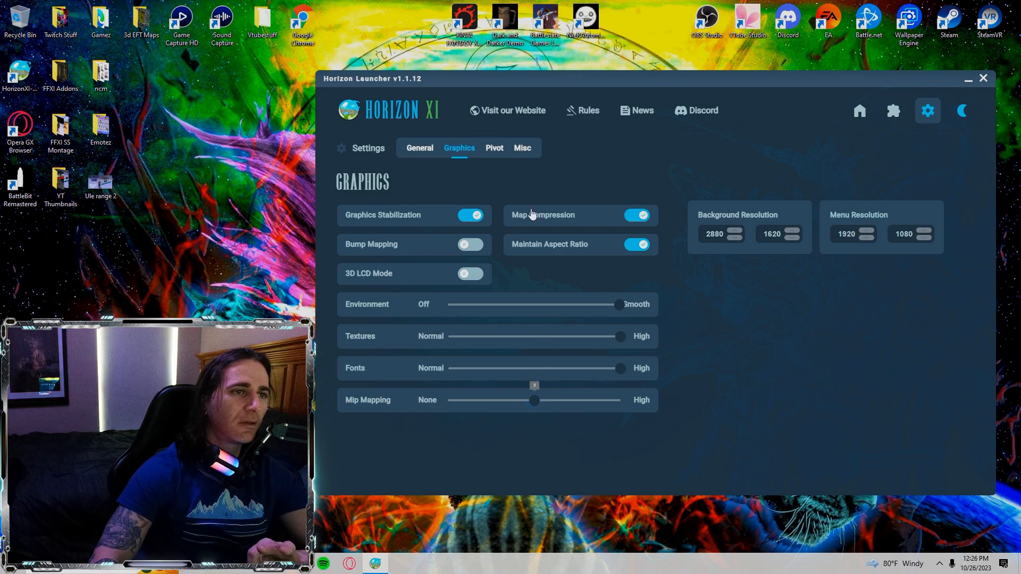
Review Pivot's XIView add-on details and the Misc settings, then go back to General
{"action": "left_click", "coordinate": [494, 148]}
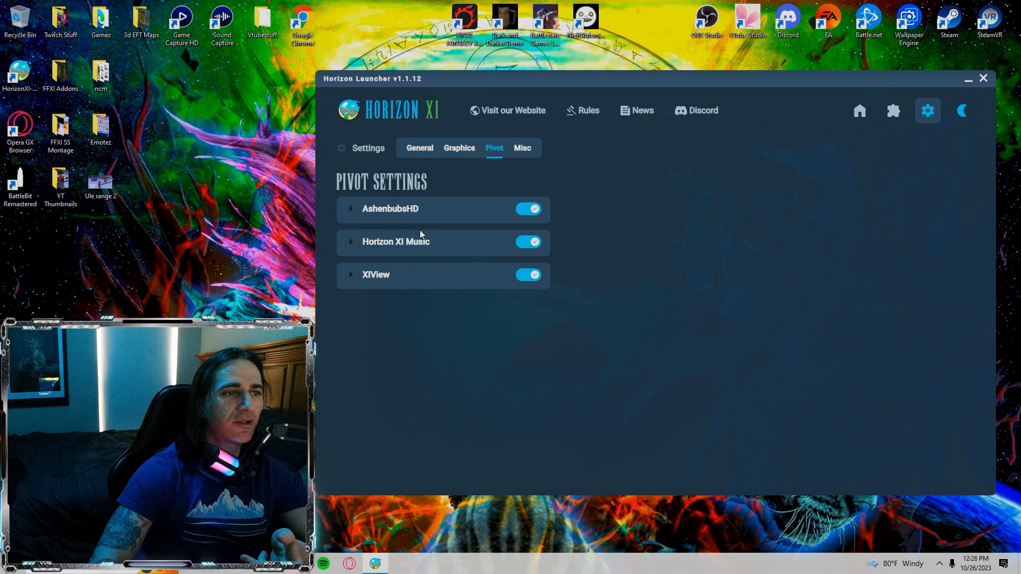
{"action": "mouse_move", "coordinate": [407, 232]}
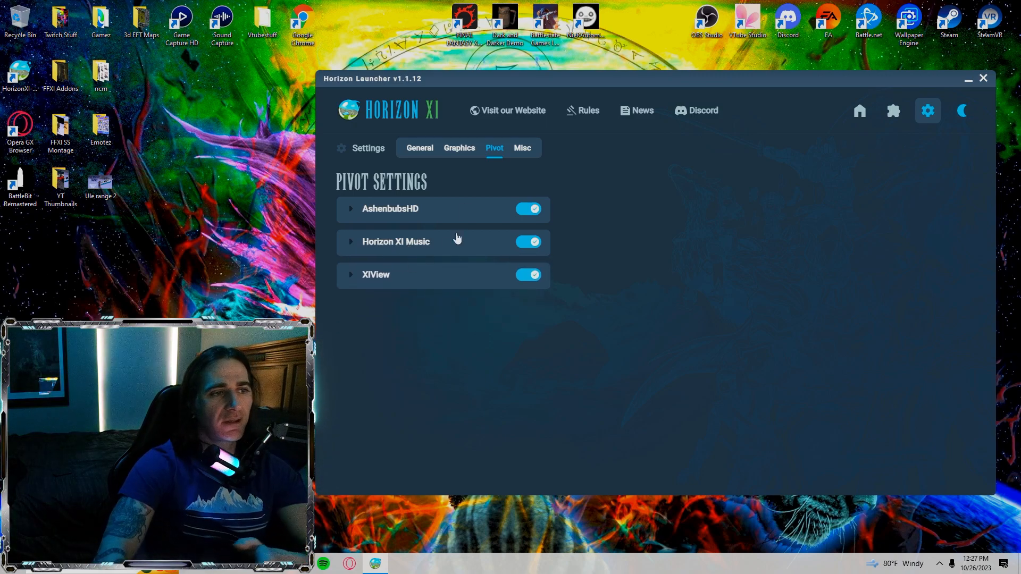
{"action": "mouse_move", "coordinate": [449, 230]}
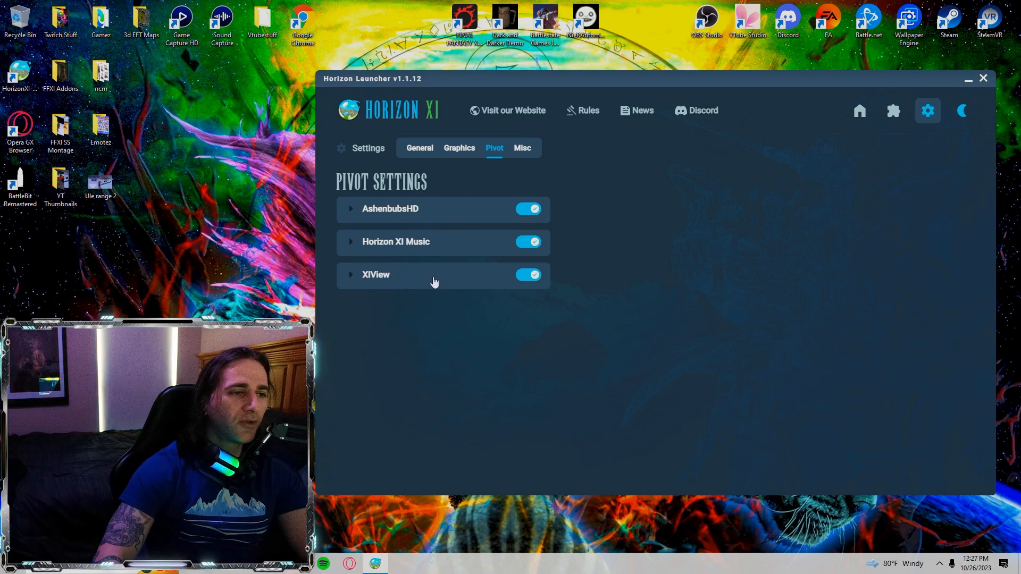
{"action": "left_click", "coordinate": [376, 275]}
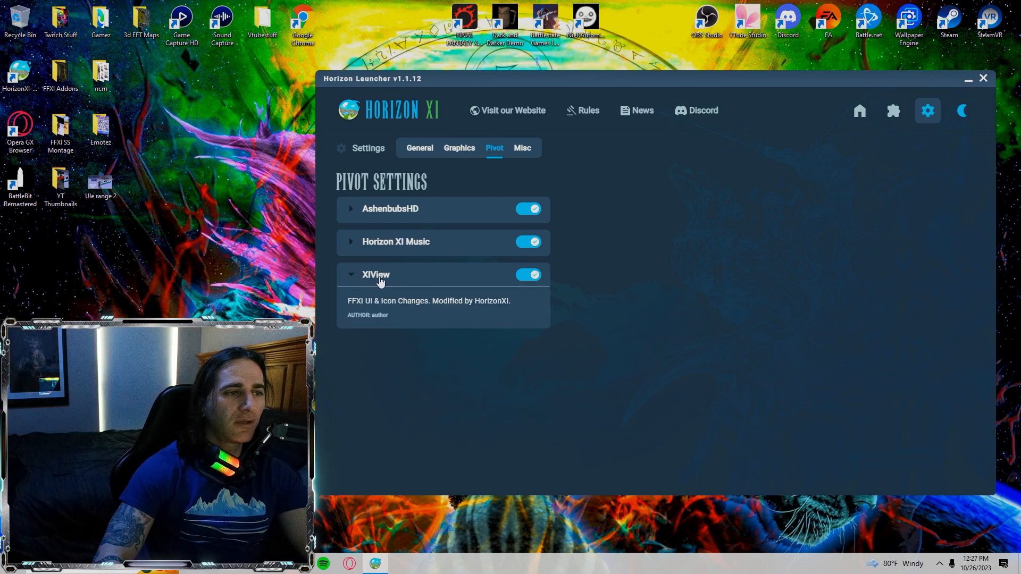
{"action": "left_click", "coordinate": [522, 147]}
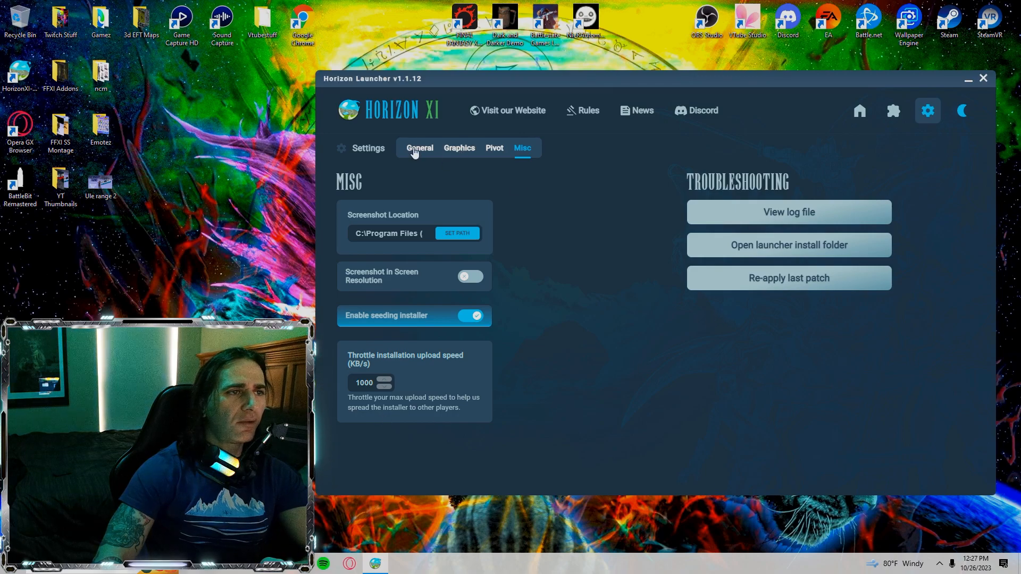
{"action": "left_click", "coordinate": [420, 148]}
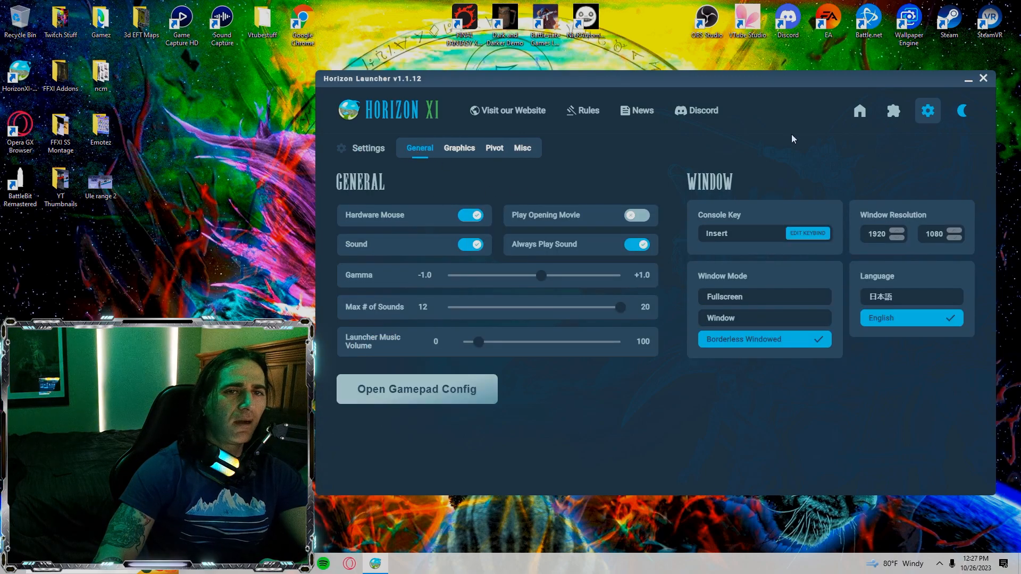
Launch HorizonXI from the Home page and log in as the first character, Parabola
{"action": "left_click", "coordinate": [860, 111]}
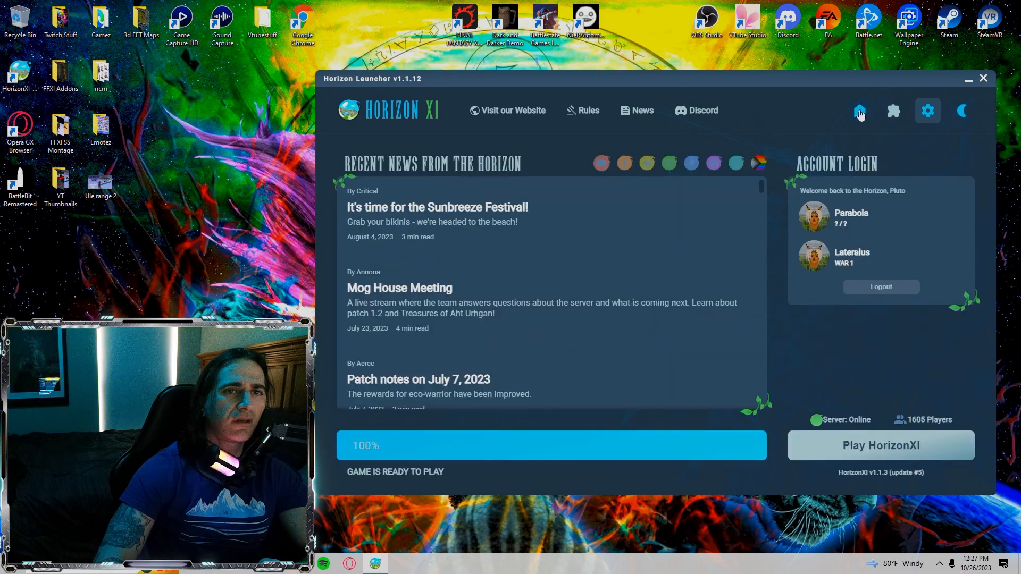
{"action": "left_click", "coordinate": [882, 445]}
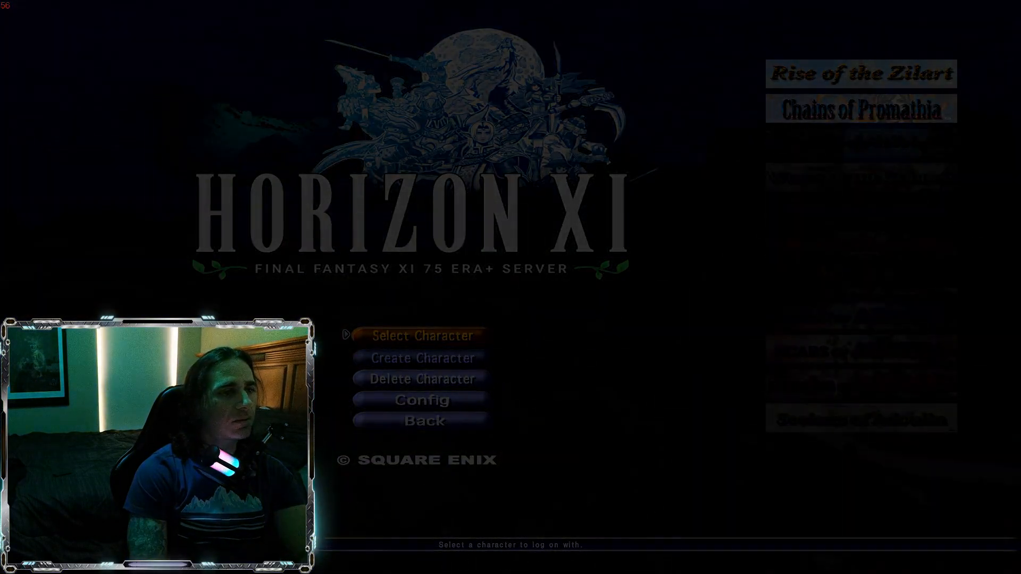
{"action": "left_click", "coordinate": [422, 336]}
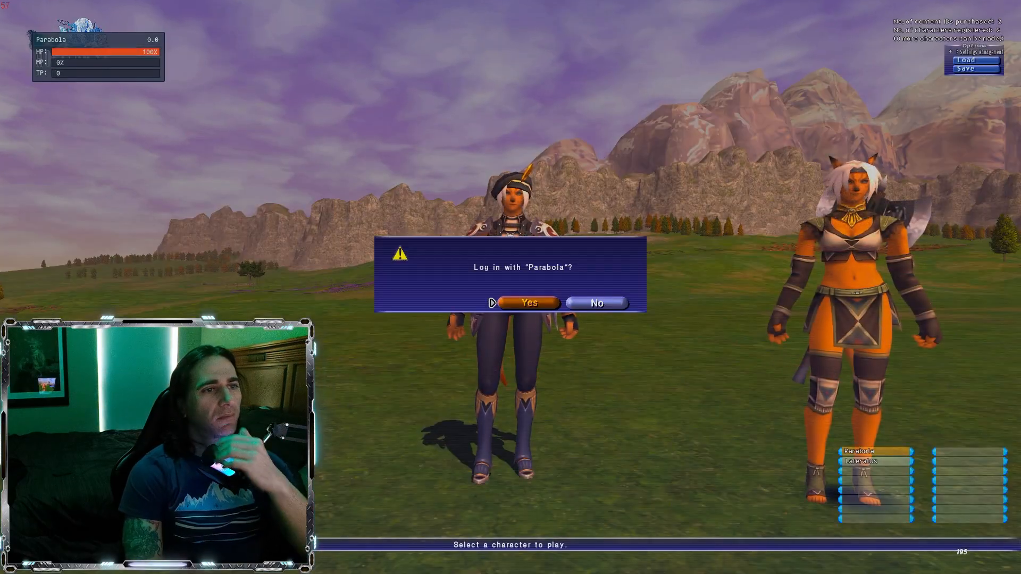
{"action": "left_click", "coordinate": [529, 302]}
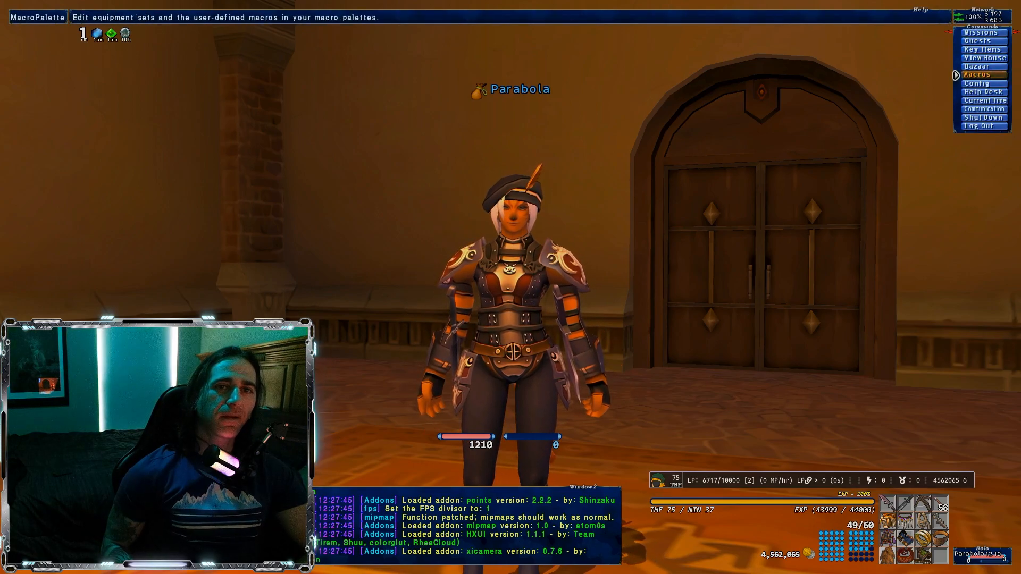
Open the in-game Config categories and bring up Ashita's settings panel
{"action": "left_click", "coordinate": [976, 83]}
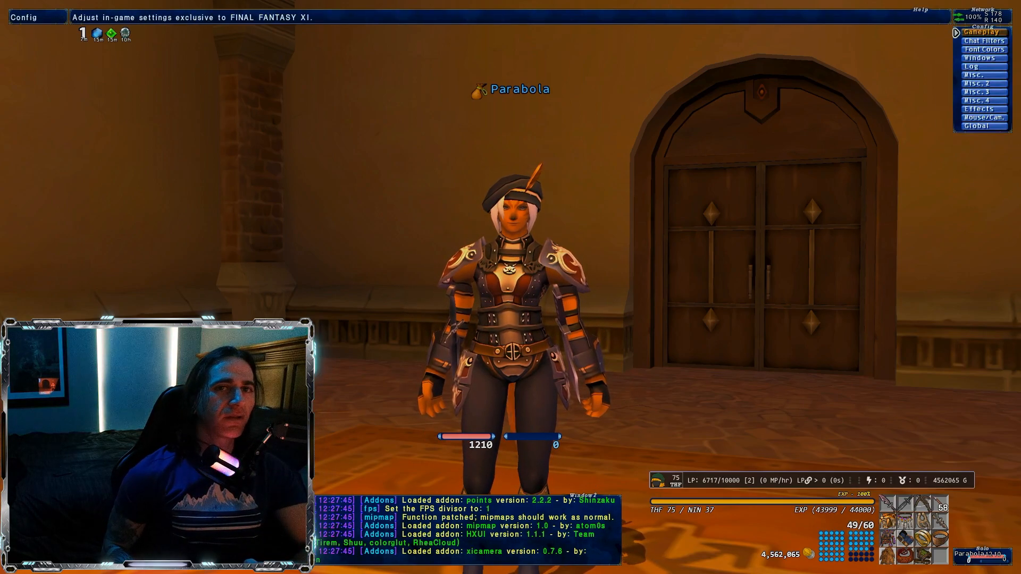
{"action": "left_click", "coordinate": [982, 32]}
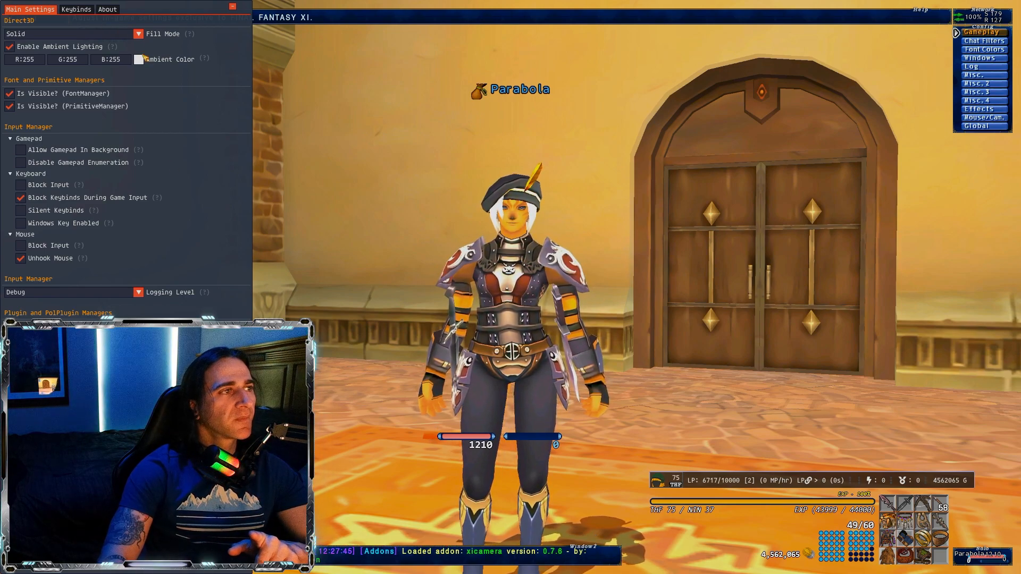
{"action": "mouse_move", "coordinate": [142, 61]}
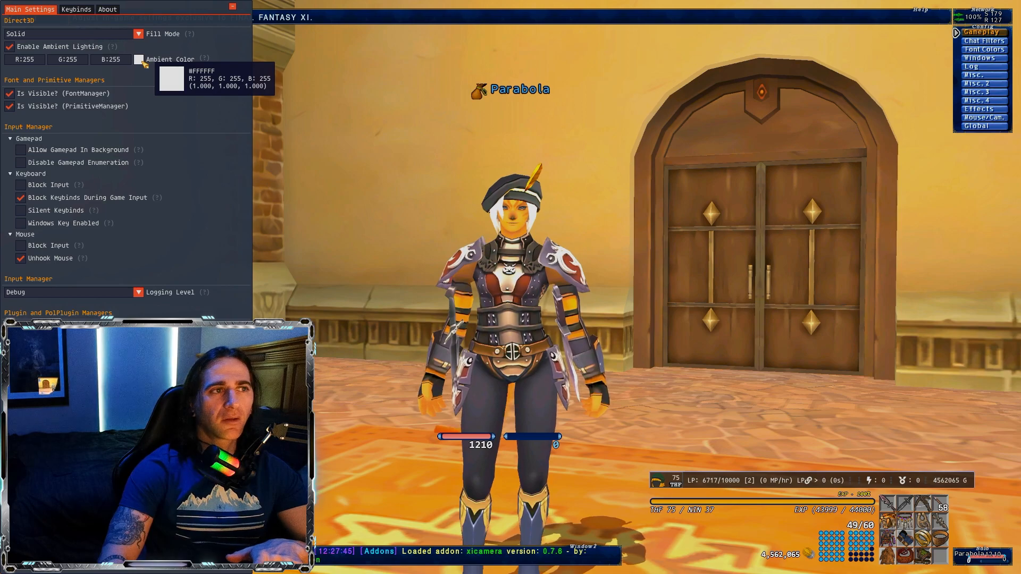
Open the Ashita Ambient Color picker and drag to try a different lighting colour
{"action": "left_click", "coordinate": [140, 59]}
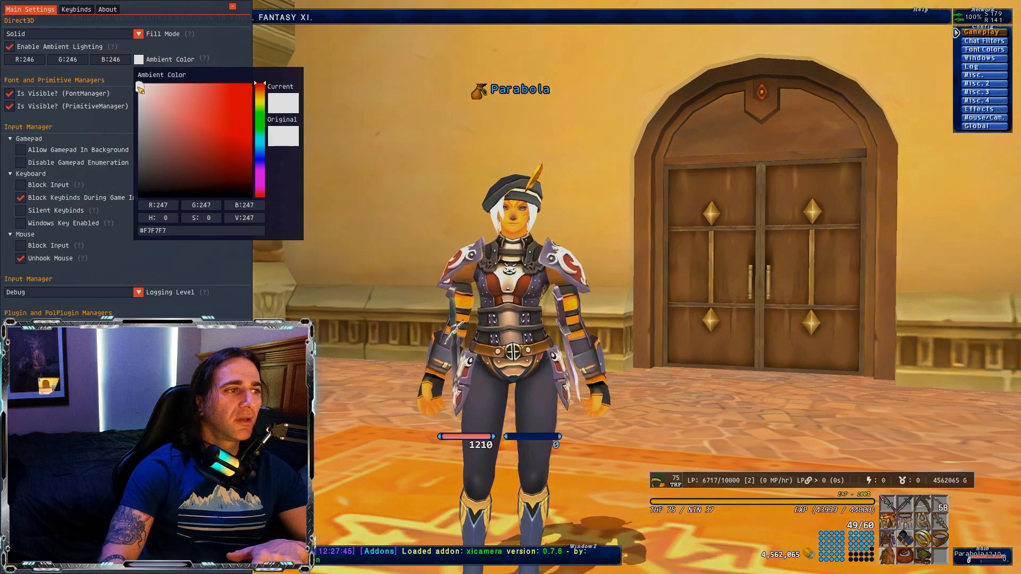
{"action": "left_click_drag", "start_coordinate": [140, 71], "coordinate": [140, 156]}
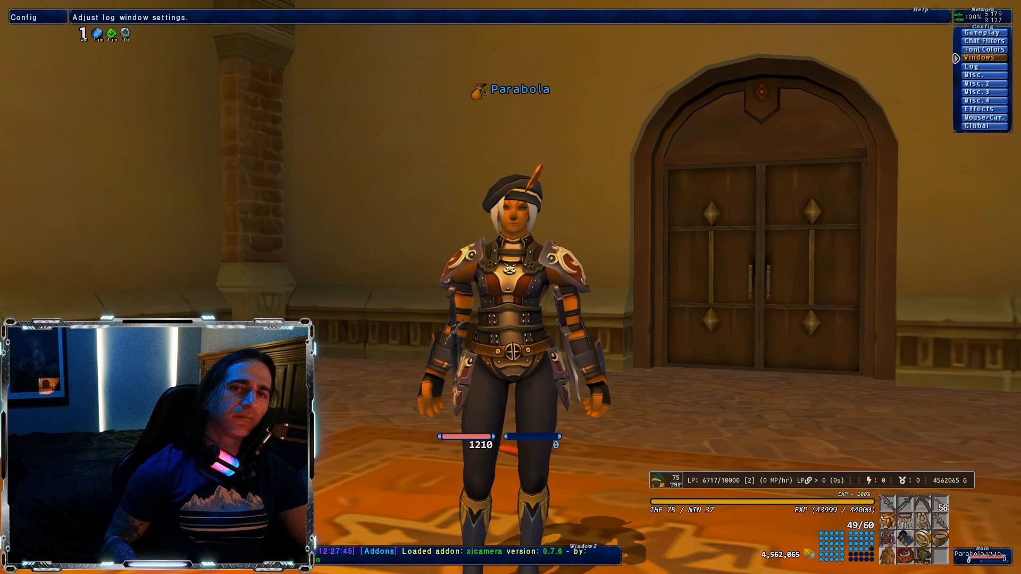
{"action": "left_click", "coordinate": [983, 74]}
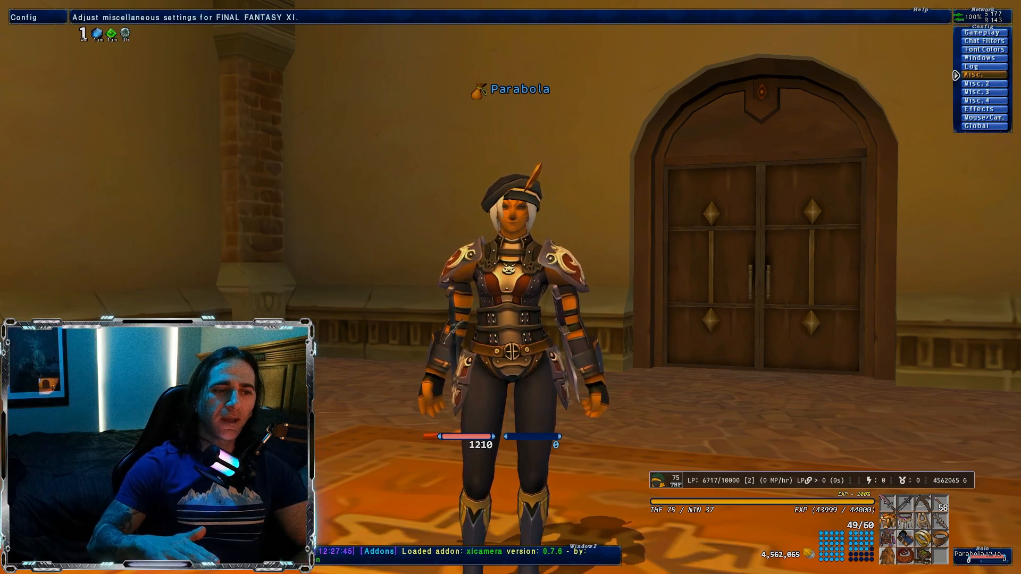
{"action": "left_click", "coordinate": [977, 83]}
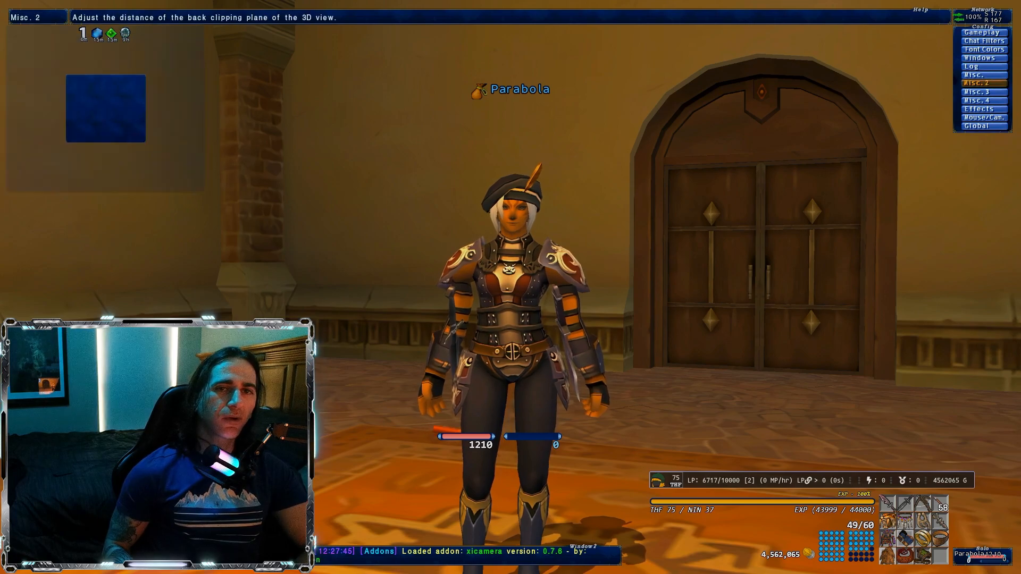
{"action": "left_click", "coordinate": [977, 83]}
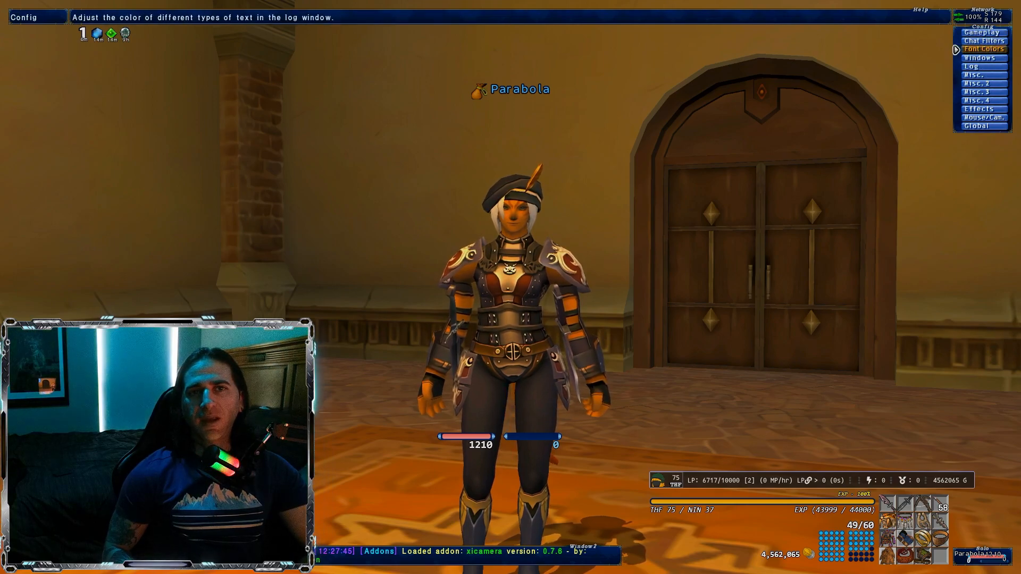
{"action": "left_click", "coordinate": [983, 83]}
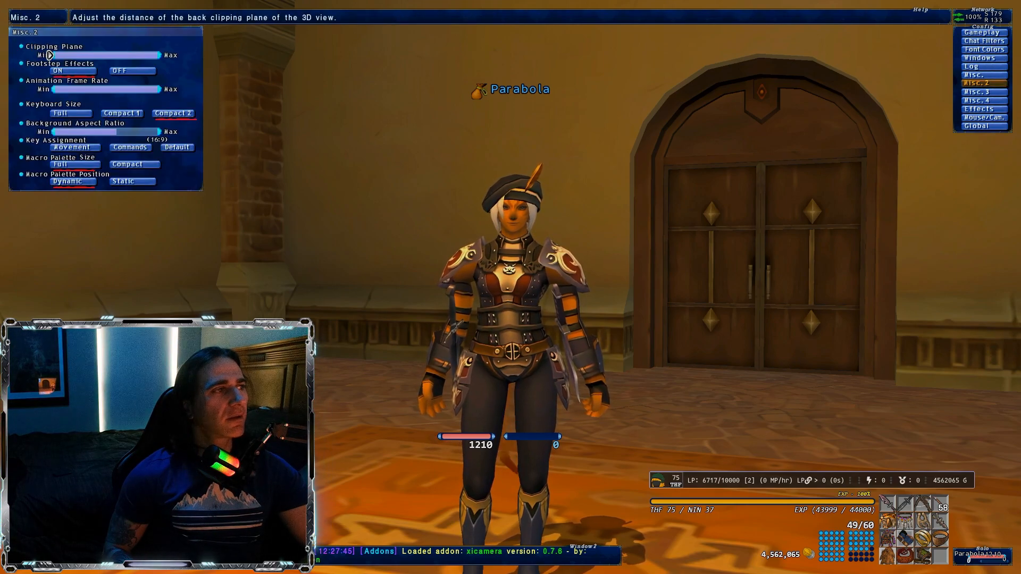
{"action": "left_click", "coordinate": [983, 74]}
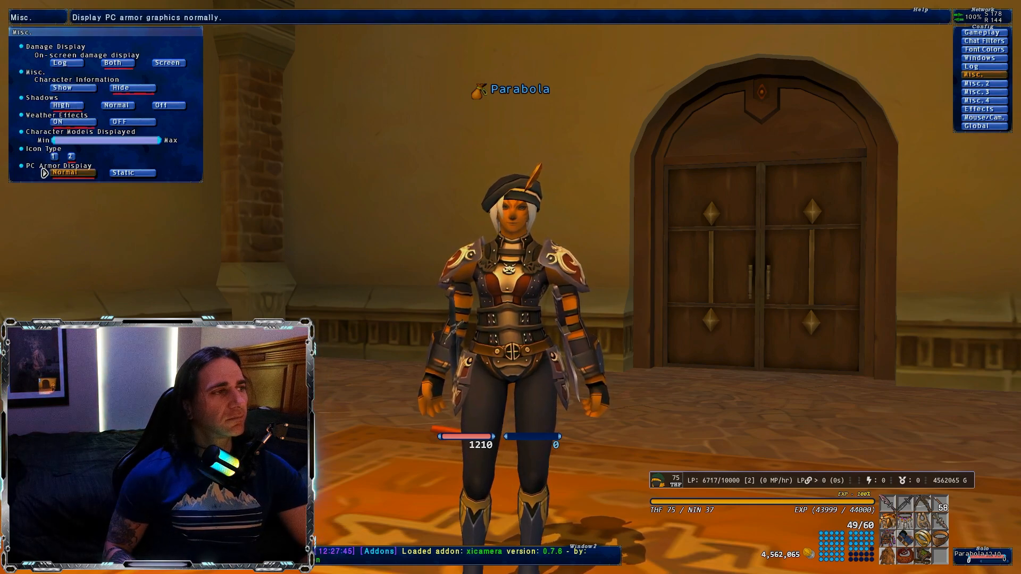
{"action": "left_click", "coordinate": [983, 83]}
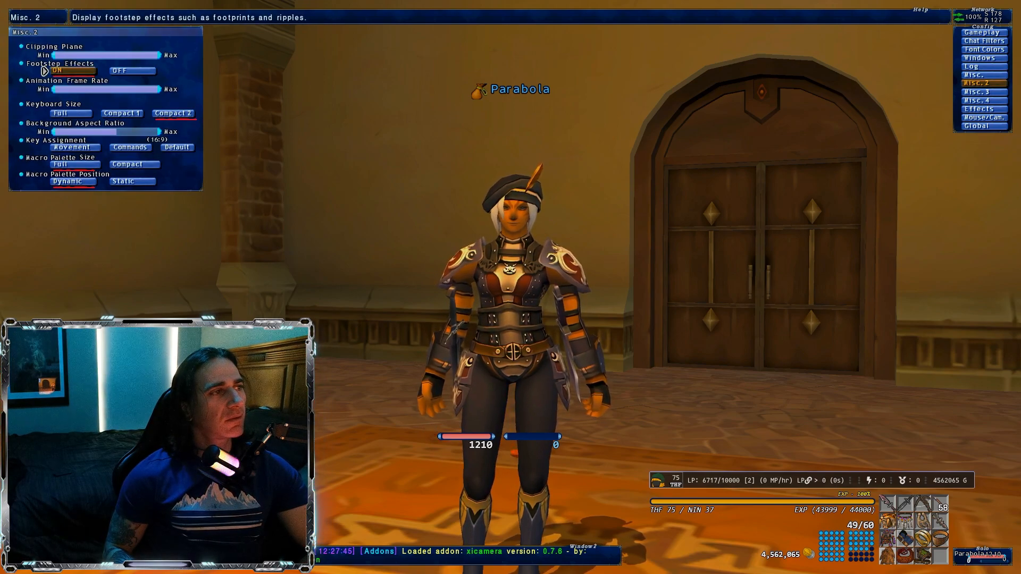
{"action": "left_click", "coordinate": [66, 112]}
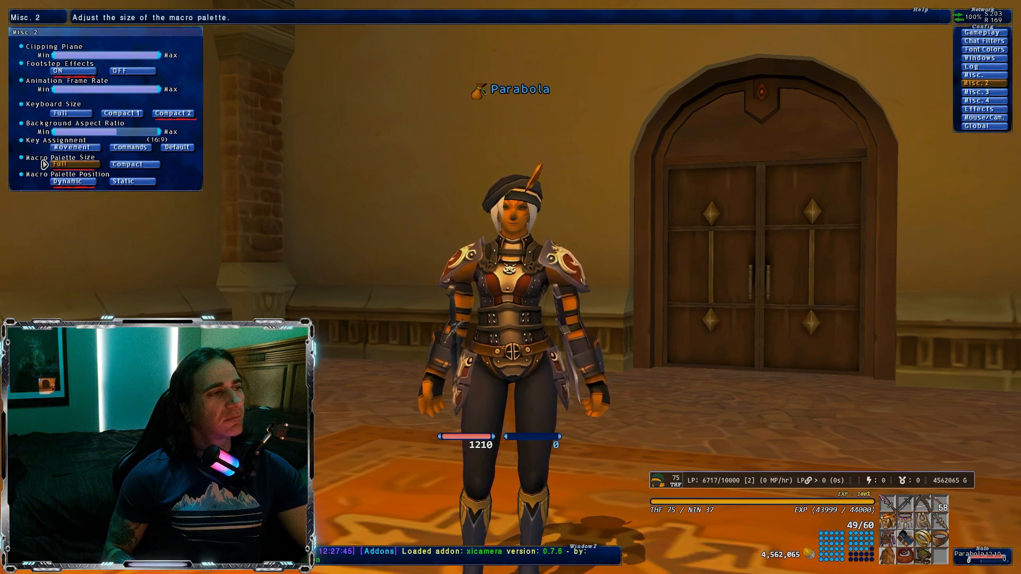
{"action": "left_click", "coordinate": [982, 91]}
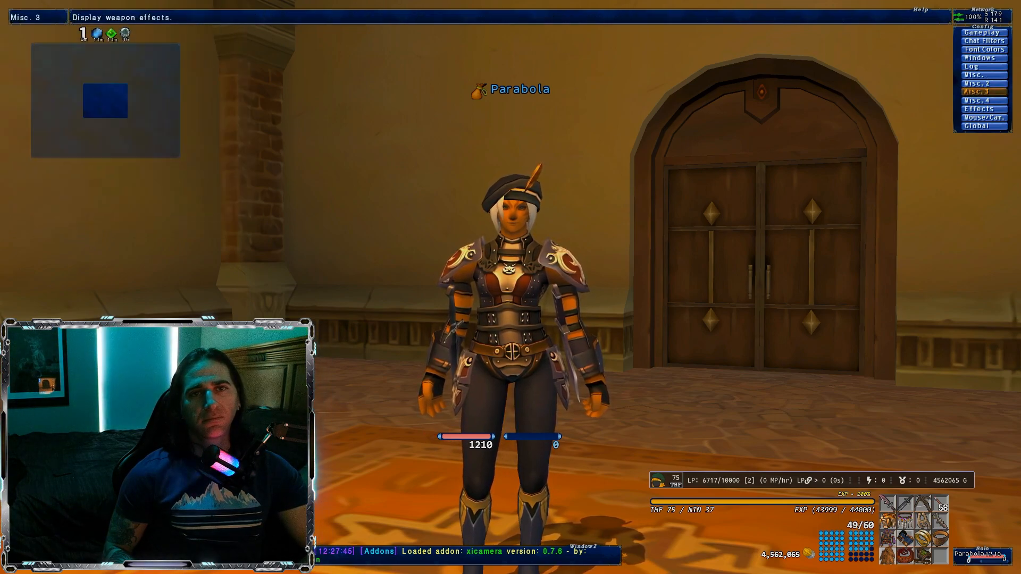
{"action": "left_click", "coordinate": [978, 91]}
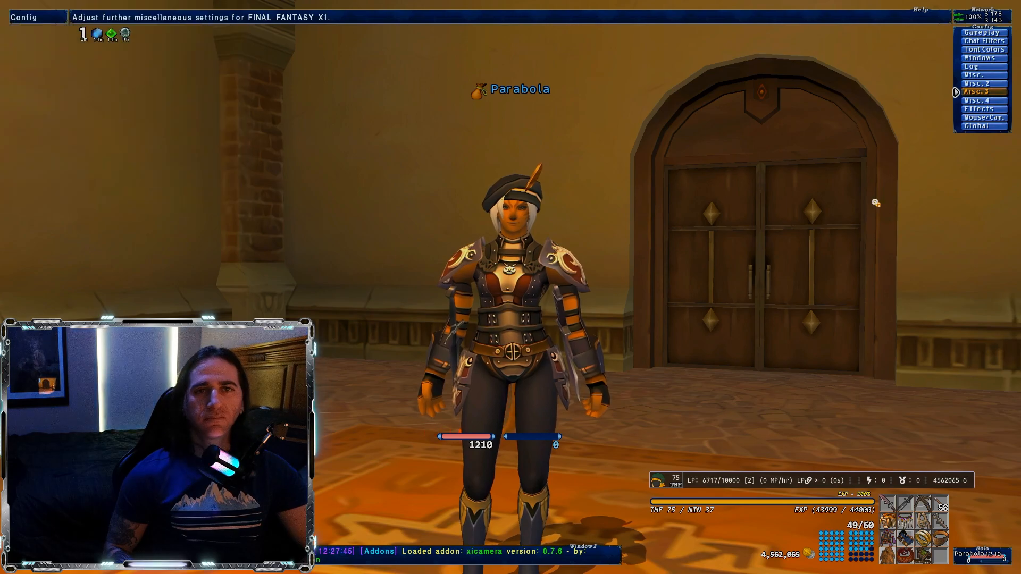
{"action": "left_click", "coordinate": [979, 109]}
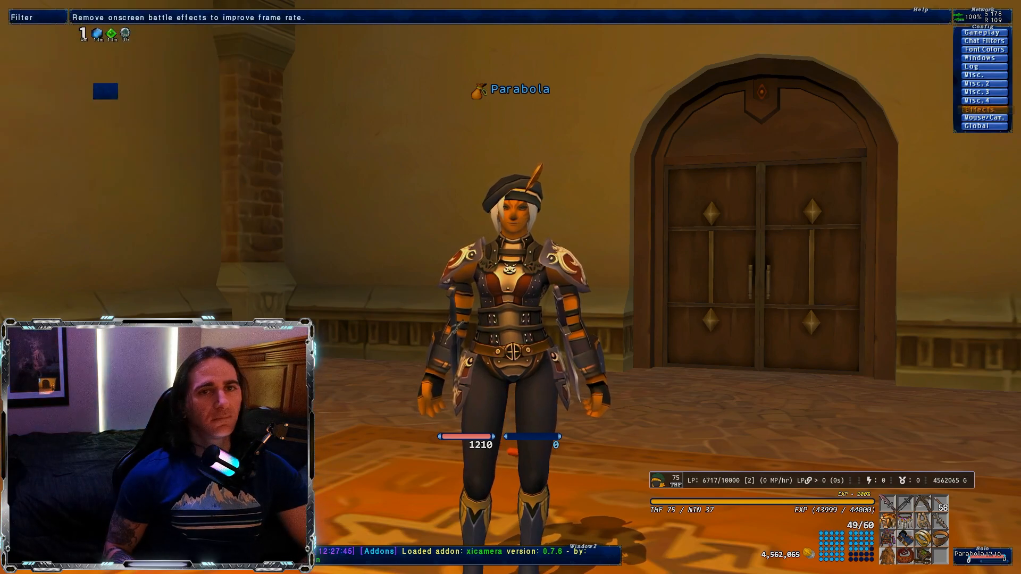
{"action": "left_click", "coordinate": [979, 109]}
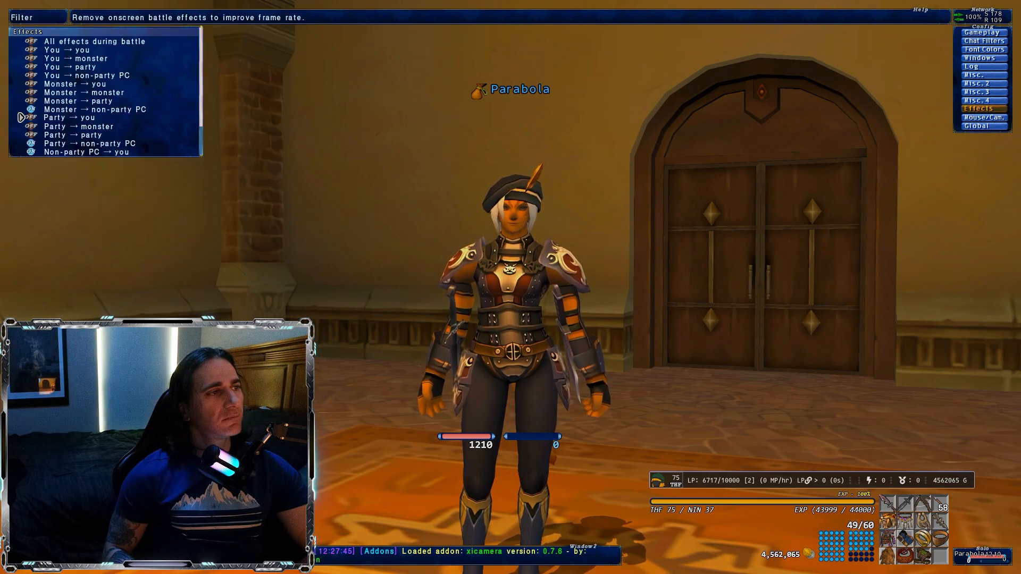
{"action": "left_click", "coordinate": [976, 125]}
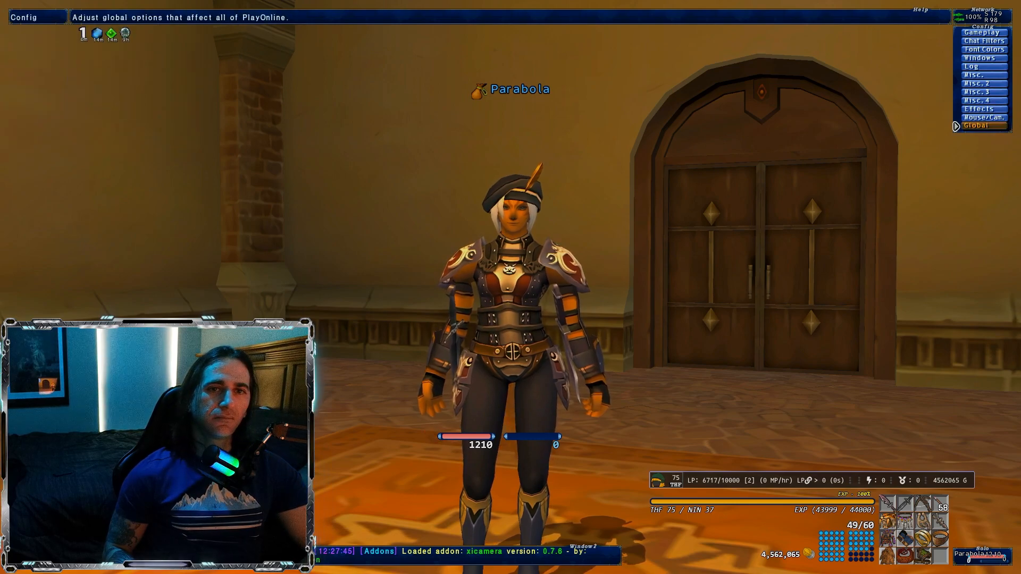
{"action": "left_click", "coordinate": [982, 117]}
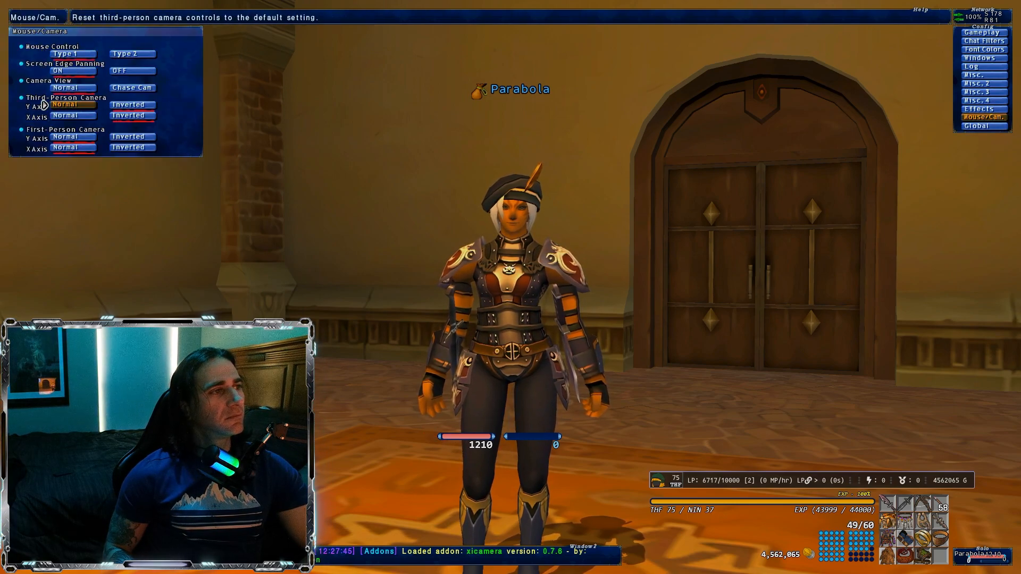
{"action": "left_click", "coordinate": [982, 126]}
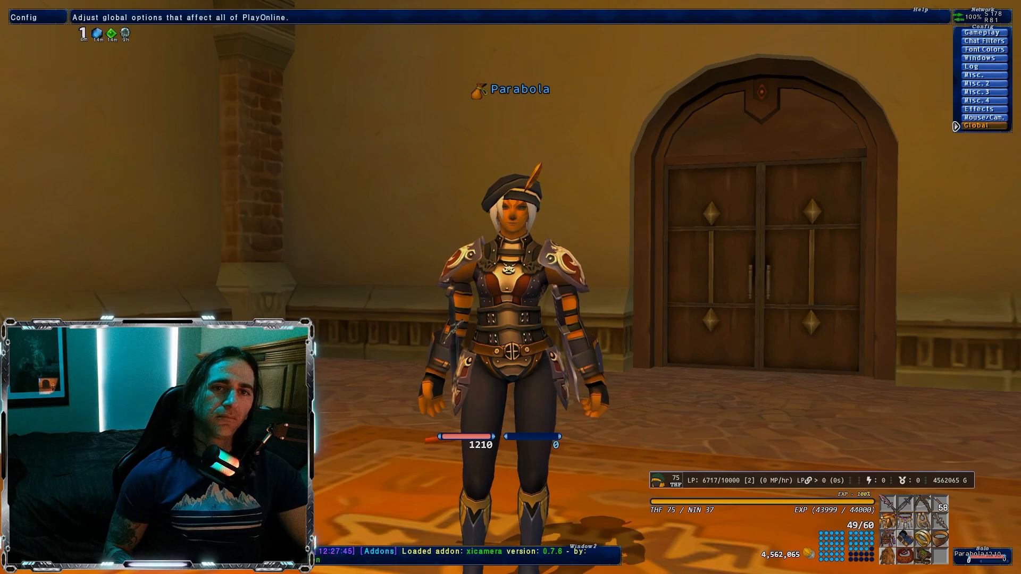